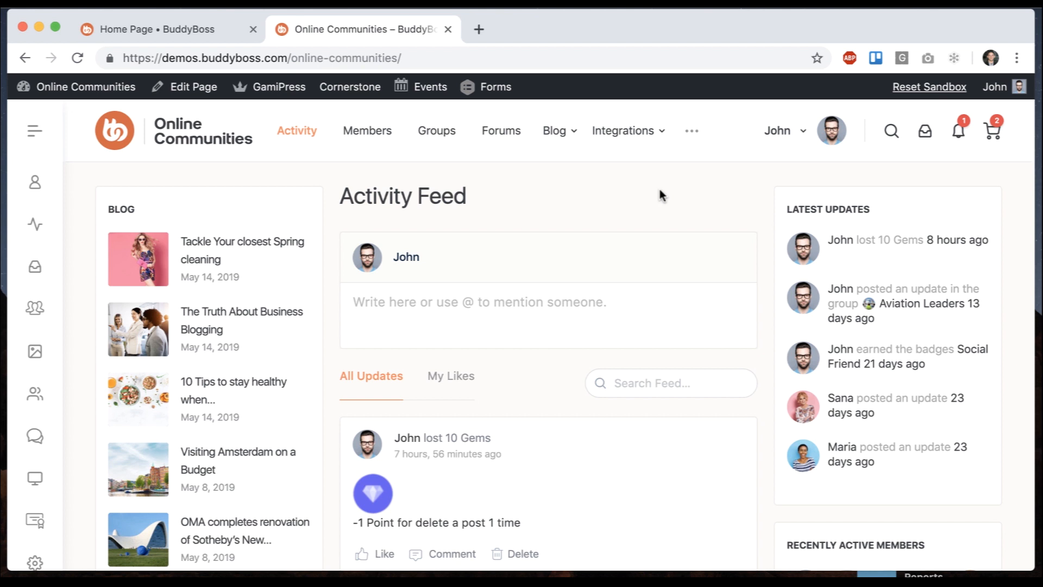
mouse_move(650, 266)
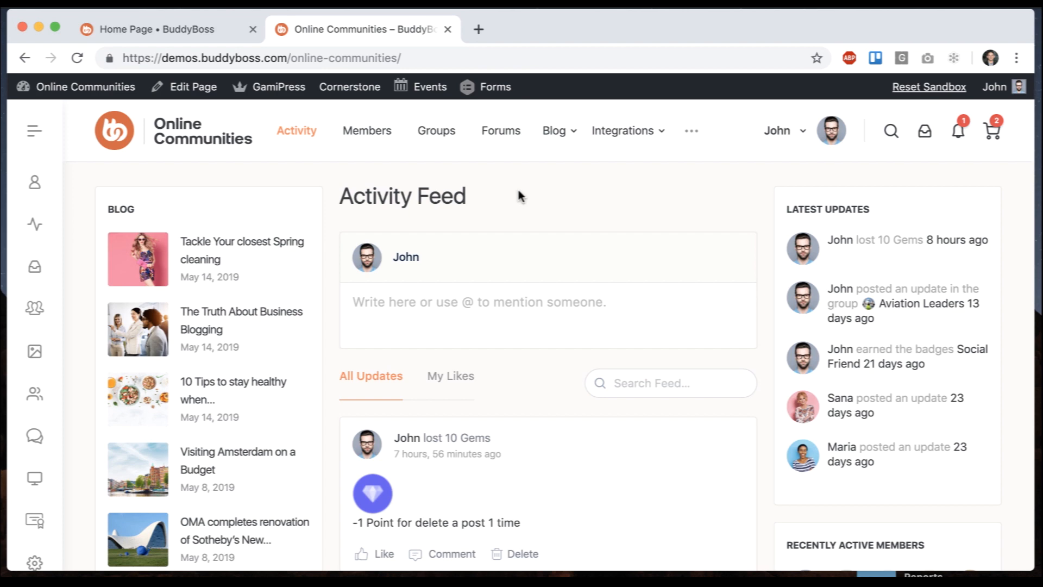
Step: Scroll the Activity Feed down past the Vimeo video and photo gallery posts
scroll(down, 3)
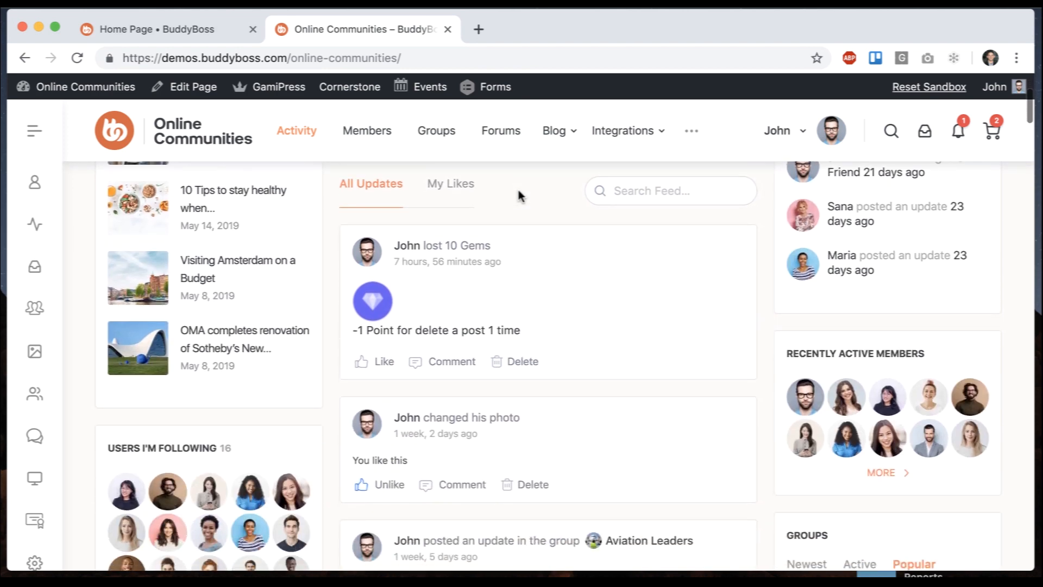
scroll(down, 3)
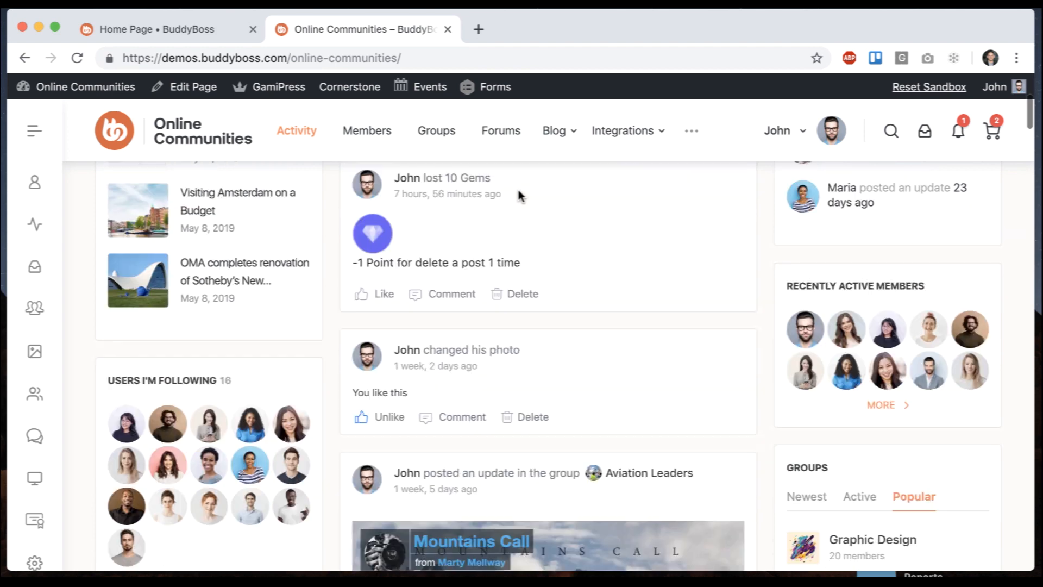
scroll(down, 3)
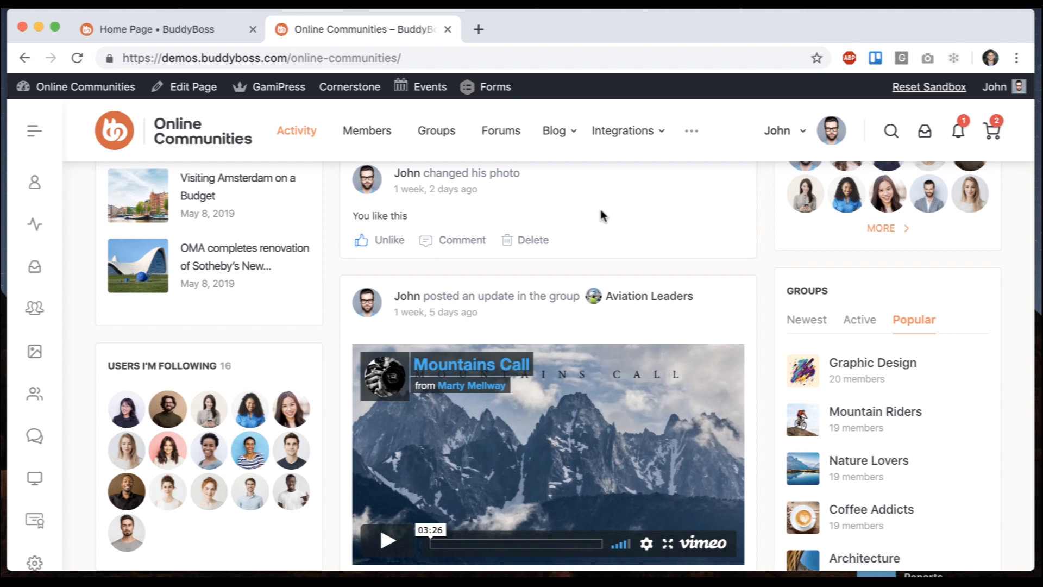
scroll(down, 3)
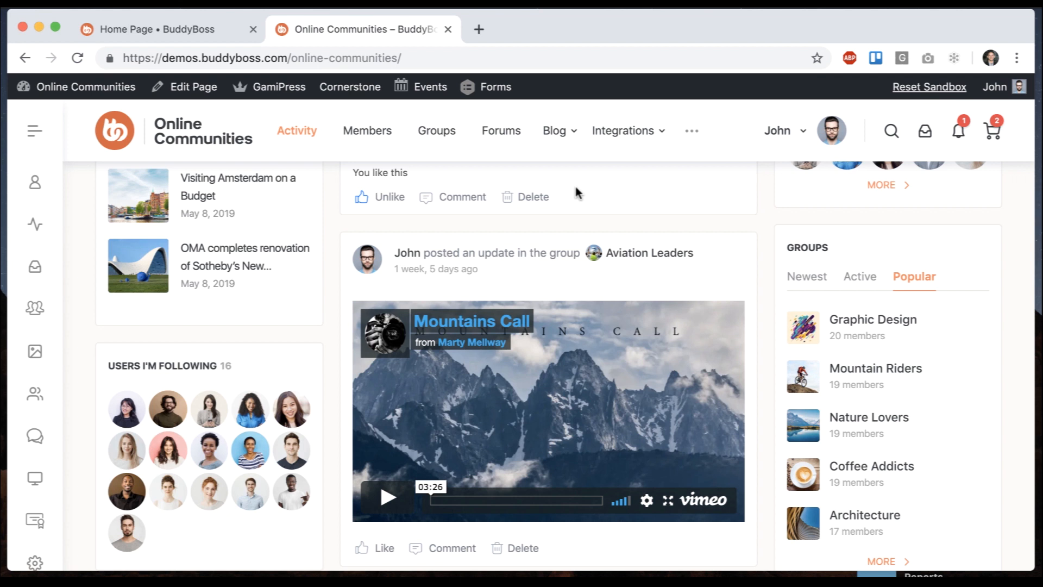
scroll(down, 3)
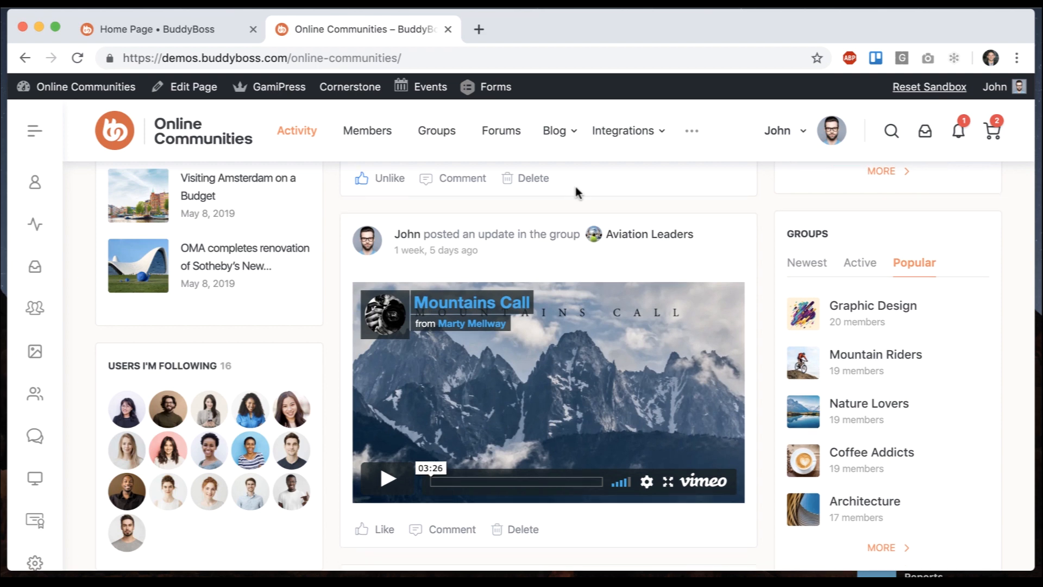
scroll(down, 3)
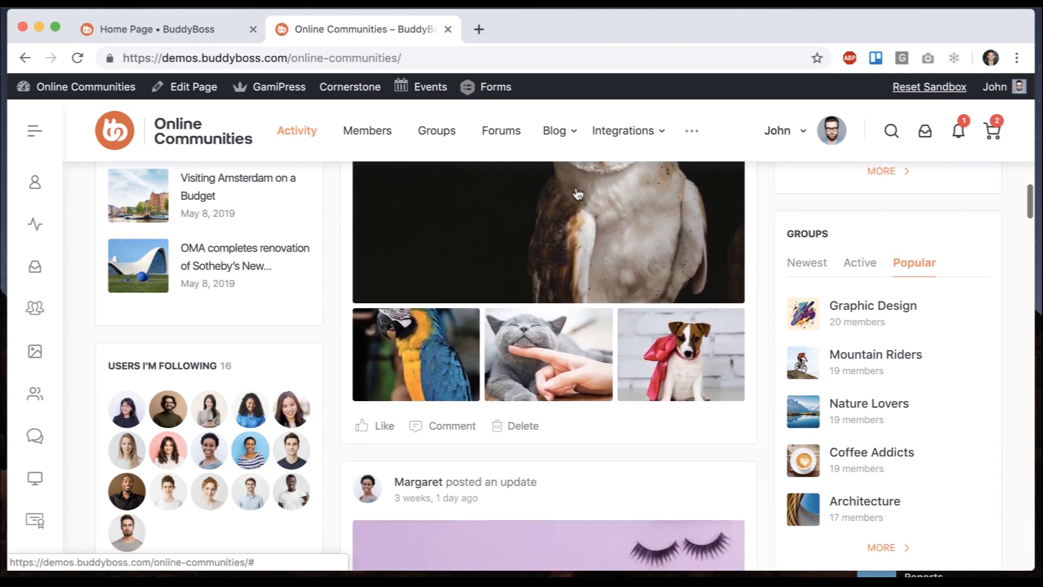
scroll(down, 3)
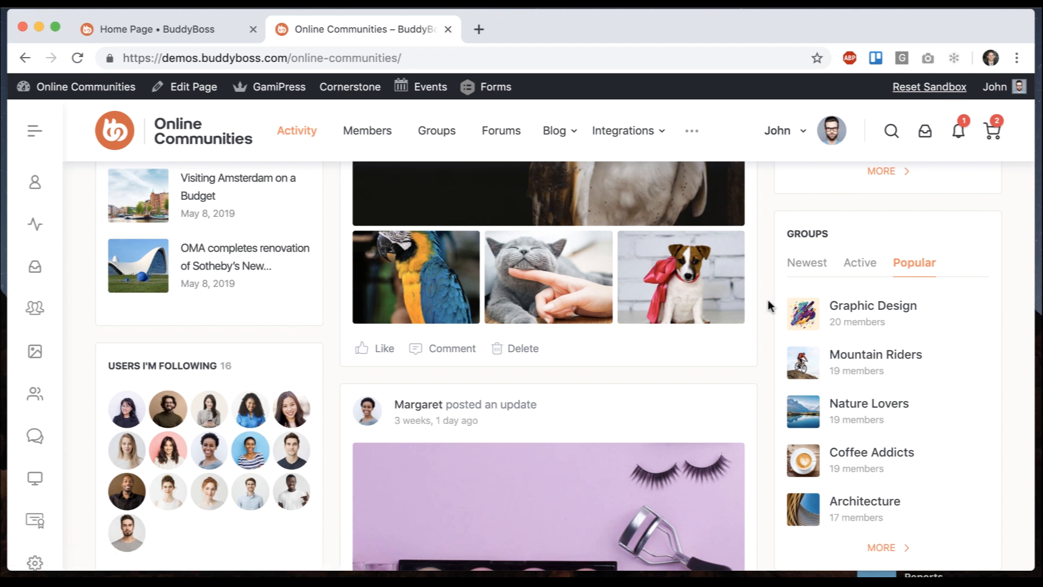
scroll(down, 3)
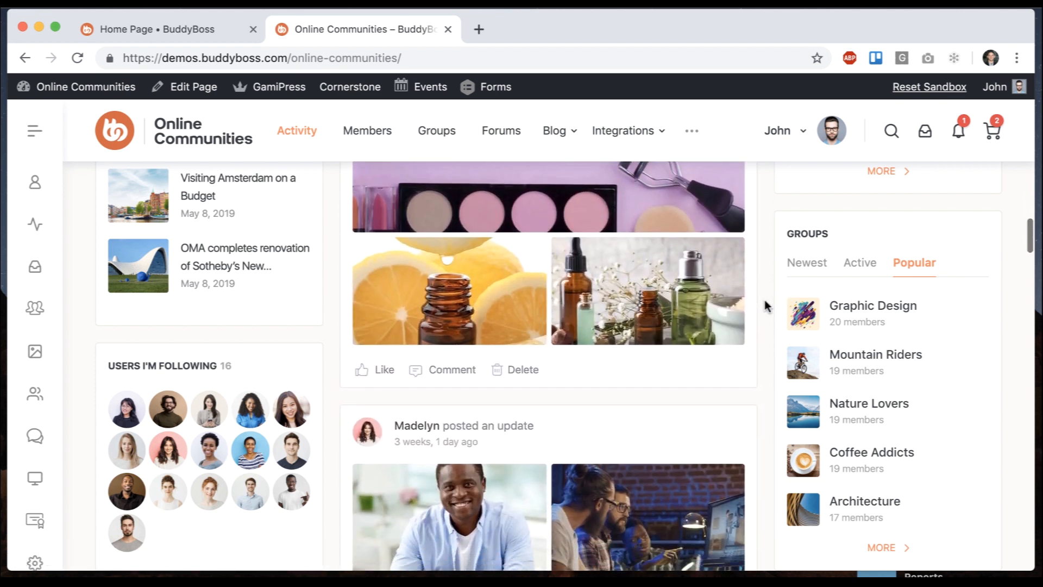
scroll(down, 3)
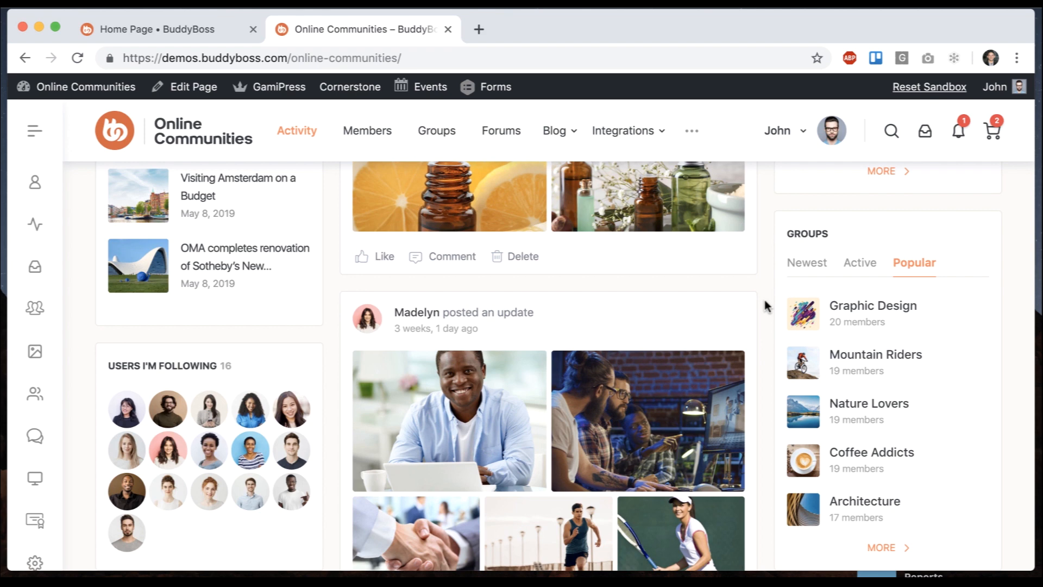
scroll(down, 3)
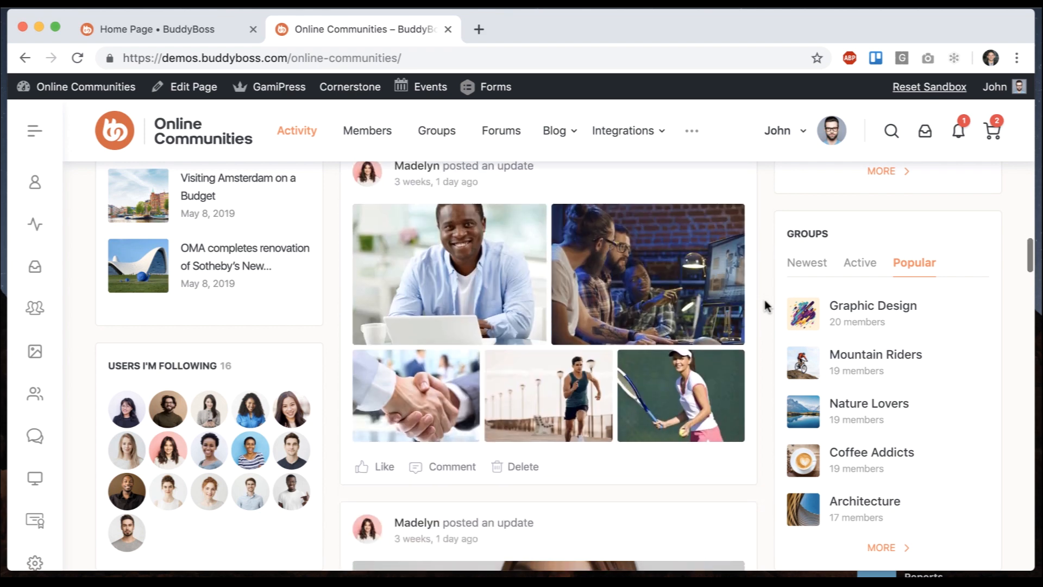
scroll(down, 3)
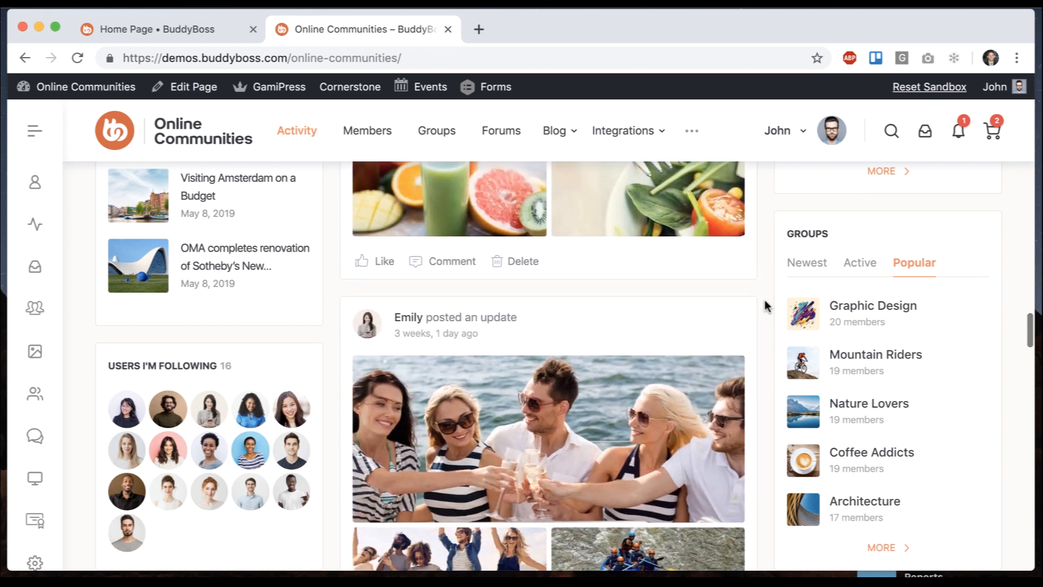
scroll(down, 3)
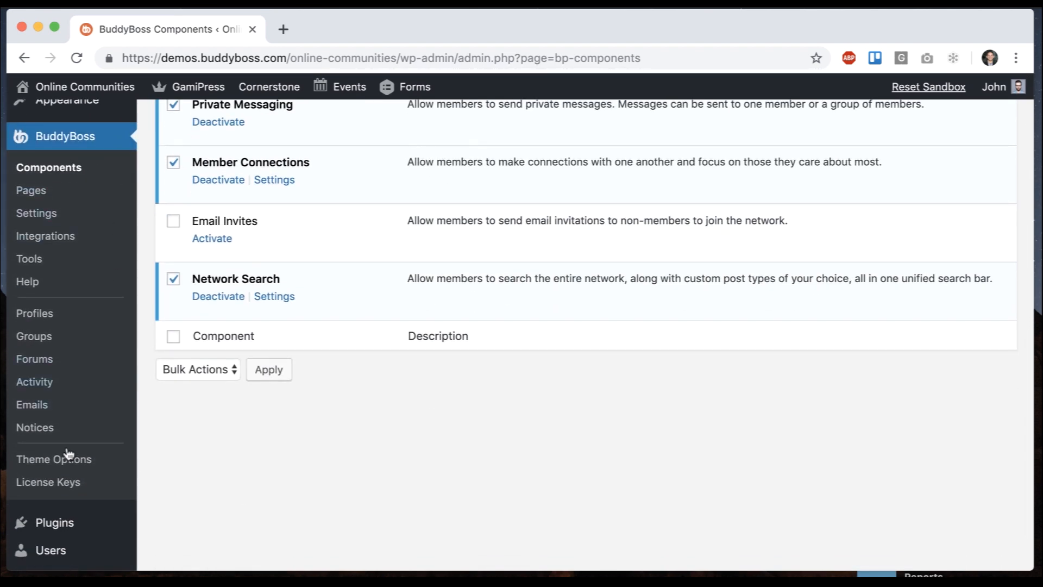
mouse_move(27, 281)
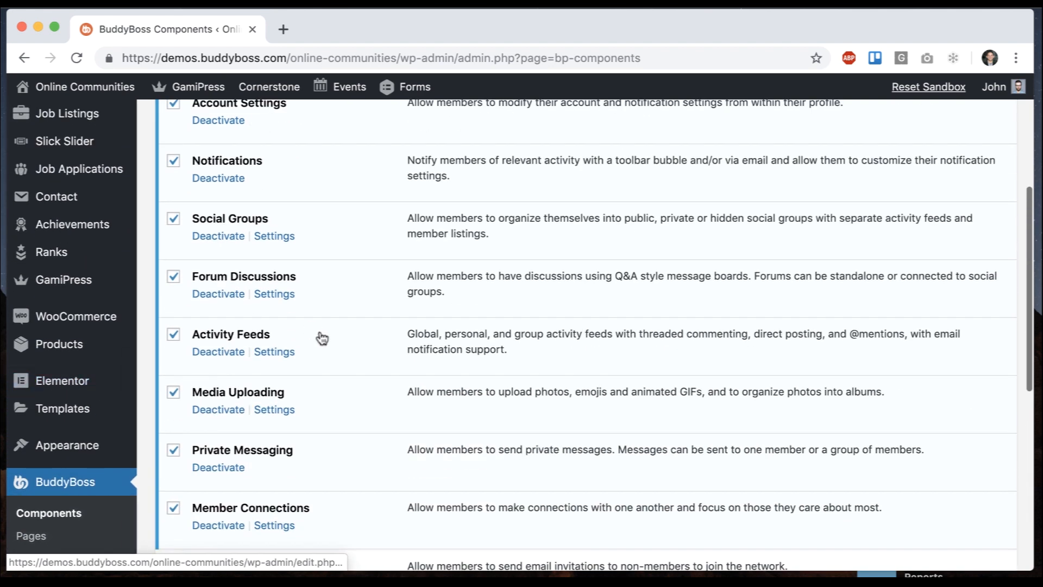
Step: Scroll down the BuddyBoss Components admin list
scroll(down, 3)
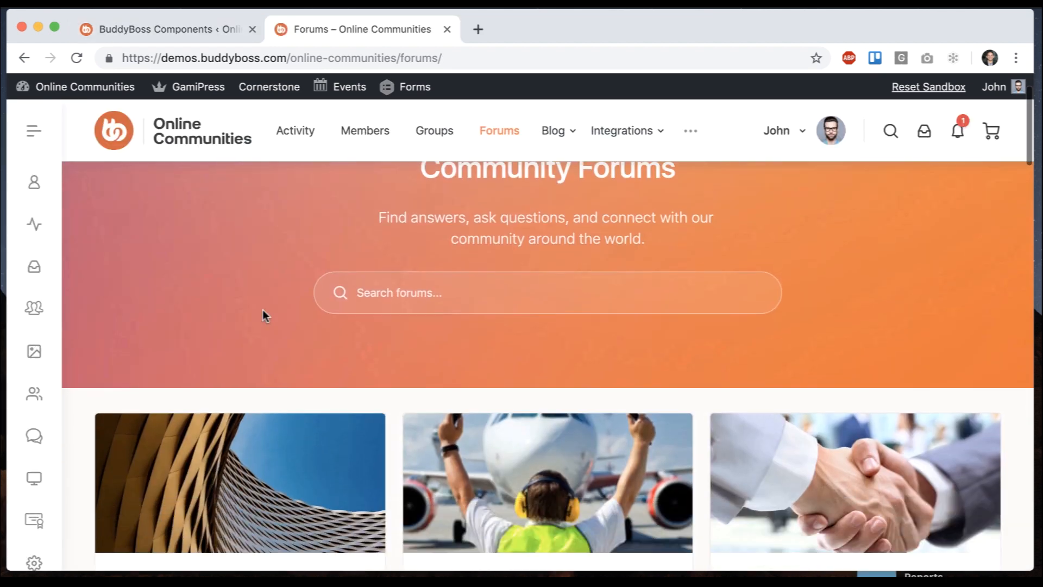
Step: Read through the Tokyo development thread, cancelling the reply form without posting
scroll(down, 3)
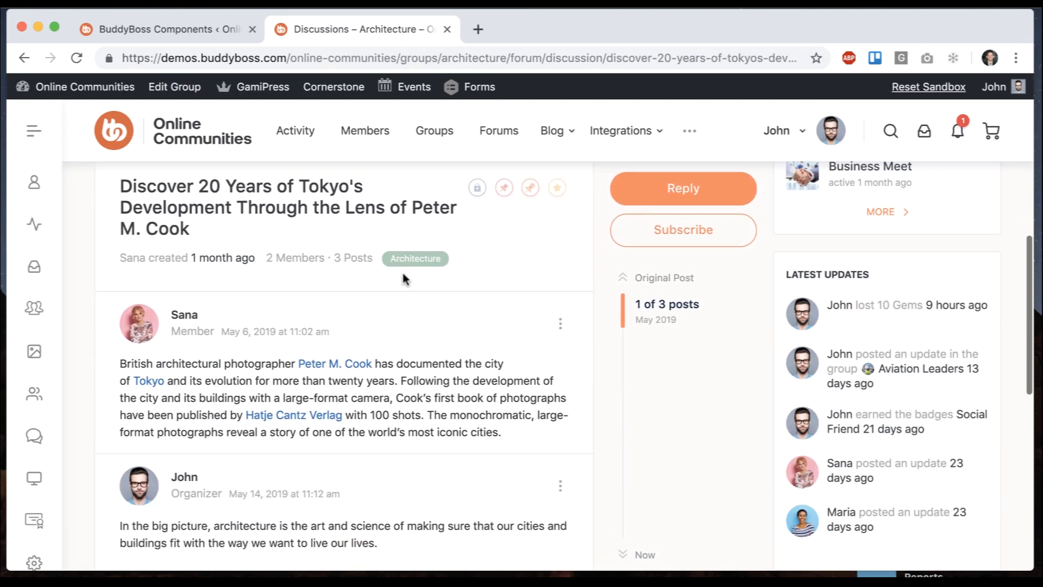
scroll(down, 3)
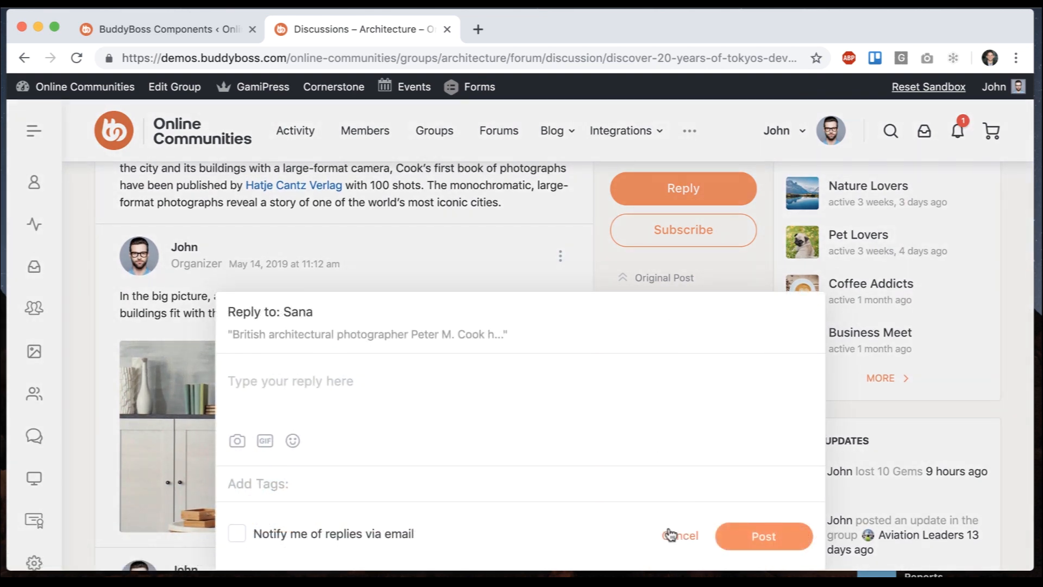
click(680, 536)
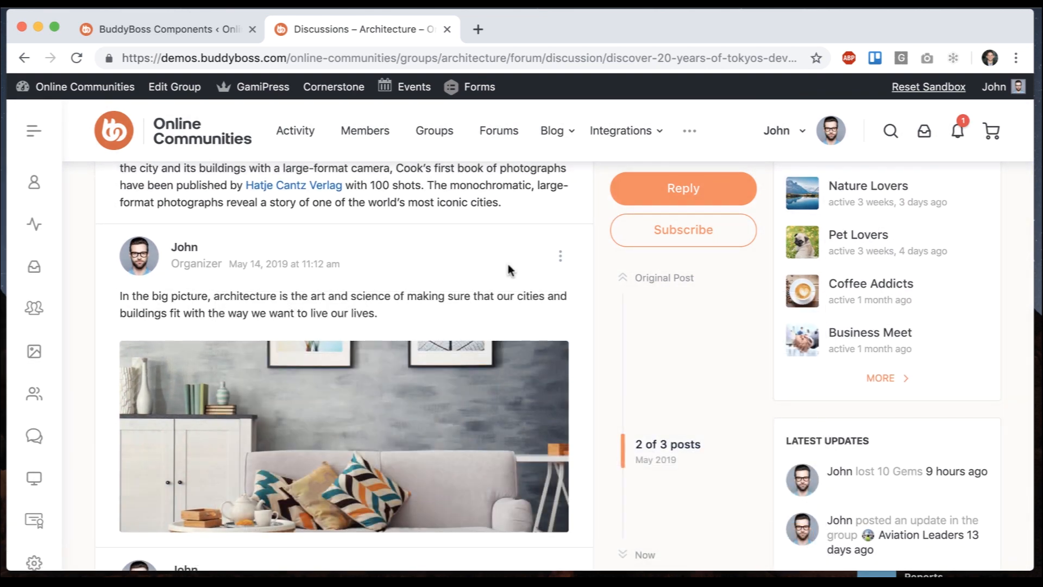
scroll(down, 3)
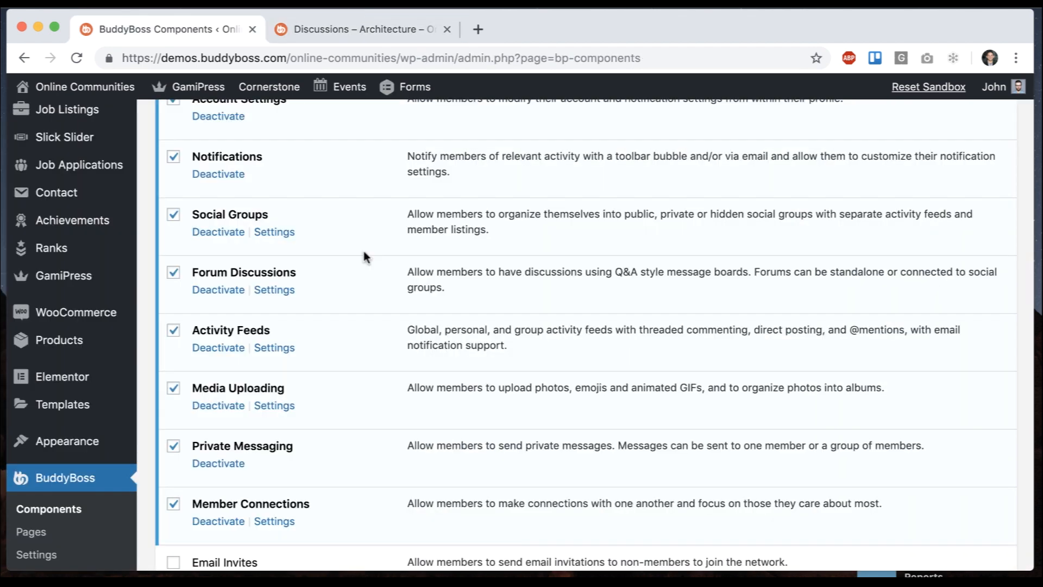
Step: Select the inactive Email Invites component, then return to the Architecture discussion tab
scroll(down, 3)
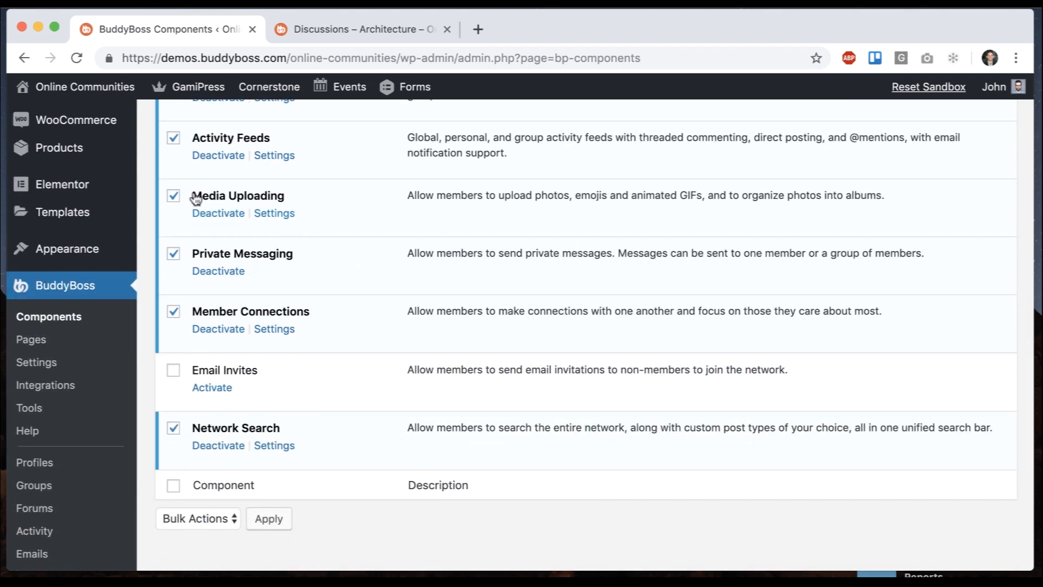
double_click(237, 195)
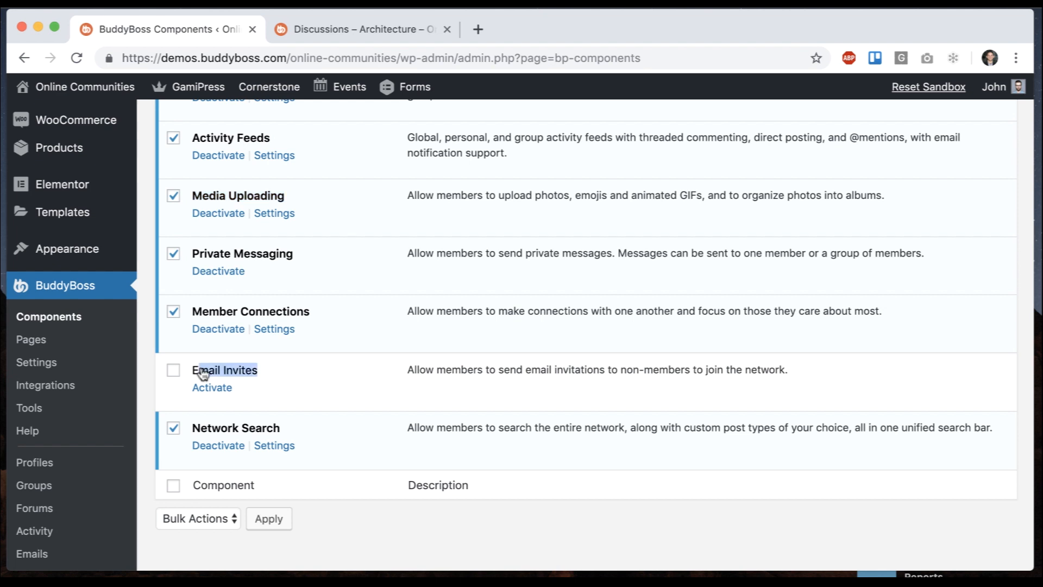
click(173, 370)
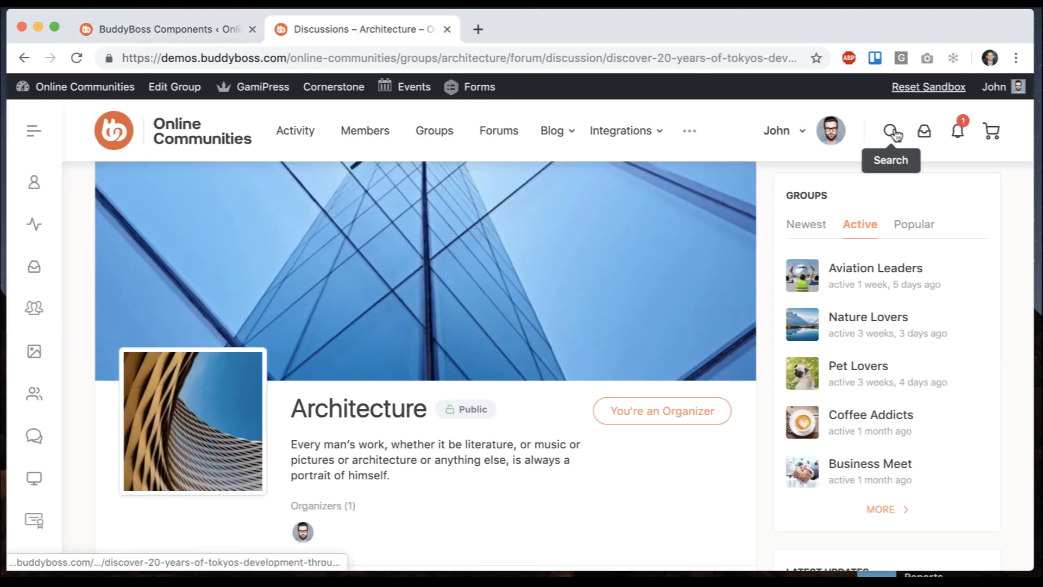
Step: Search the site for 'the', filter results to Members, then return to Components
text(the)
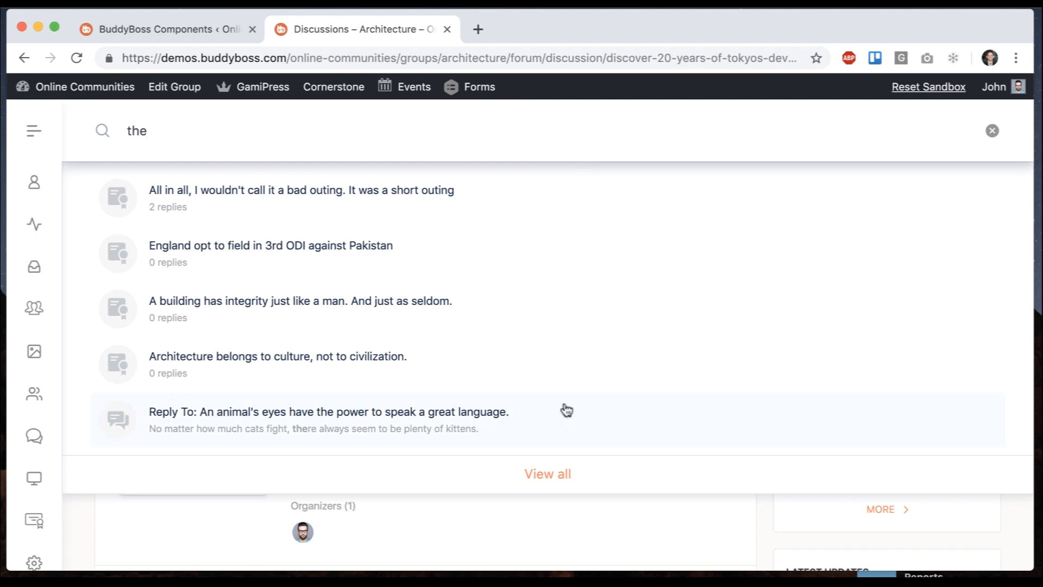
click(990, 130)
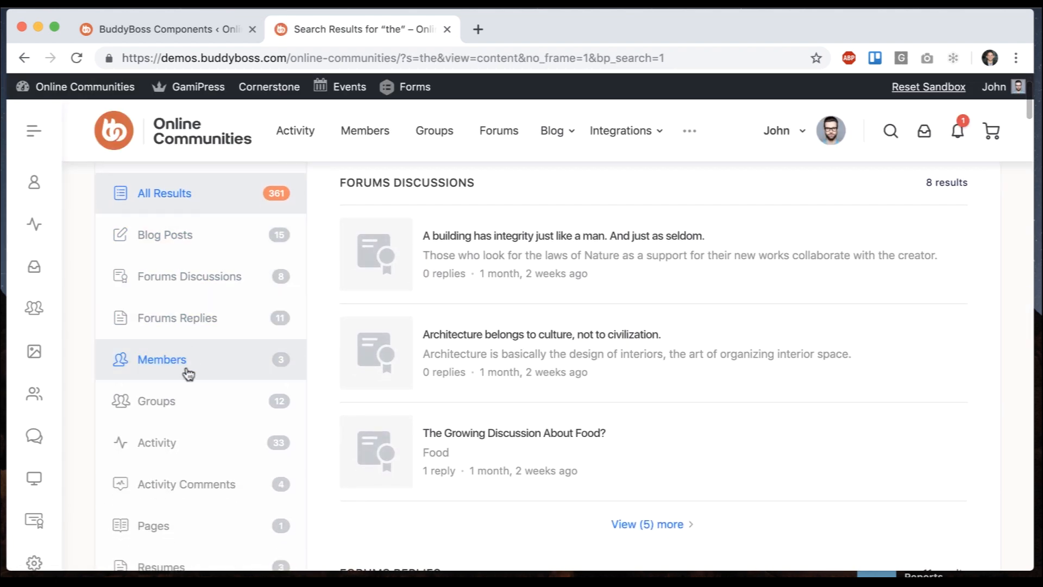
click(162, 359)
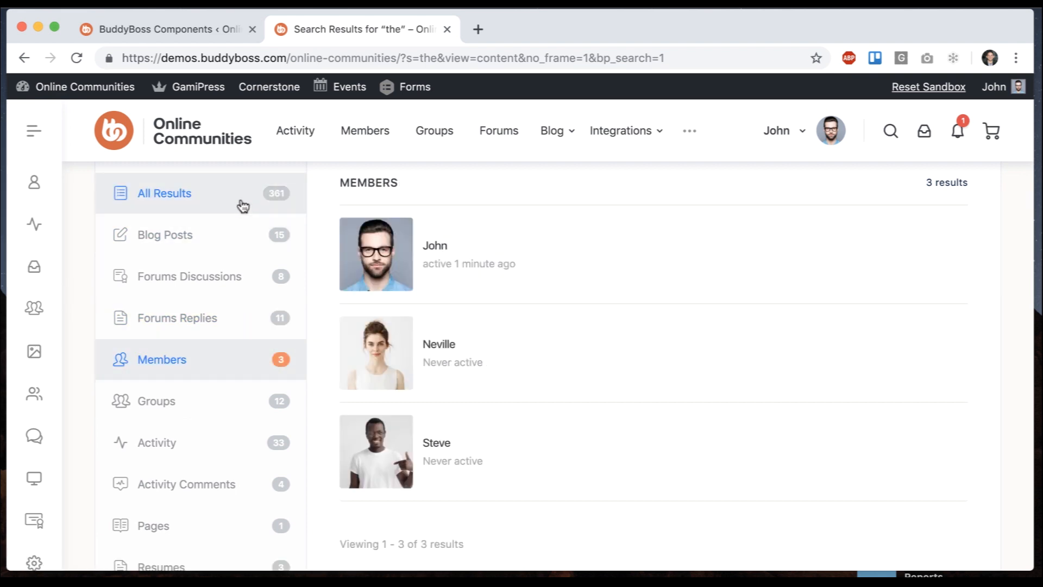
scroll(down, 3)
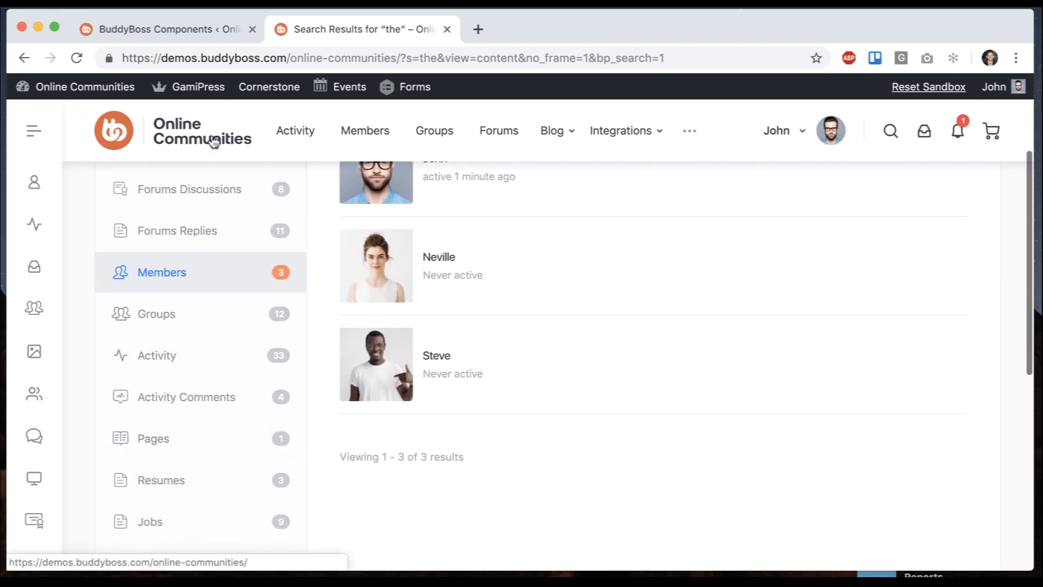
click(163, 28)
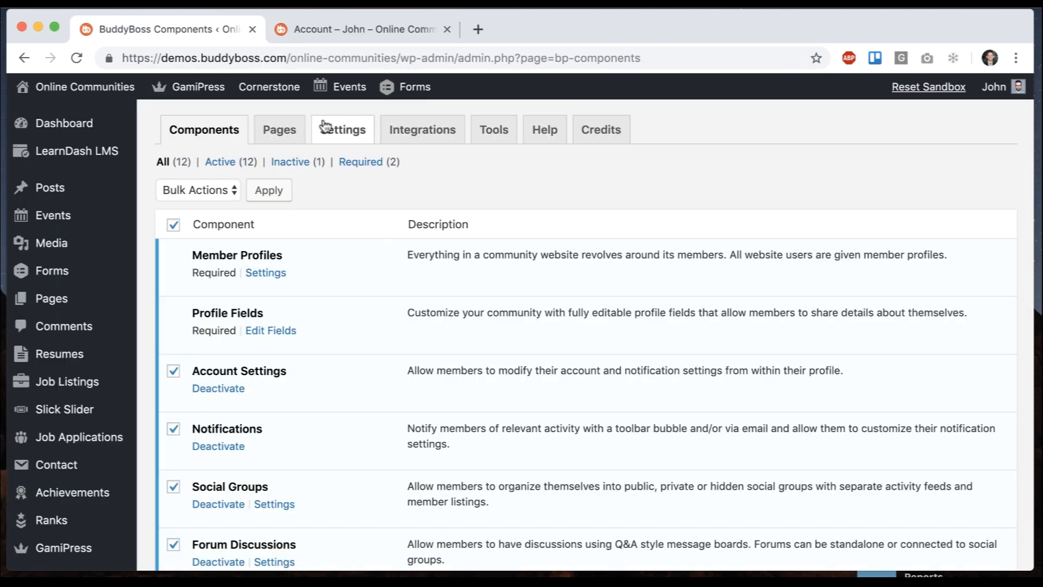
Step: Open BuddyBoss Settings > Activity and scroll to the Custom Post Types section
click(342, 129)
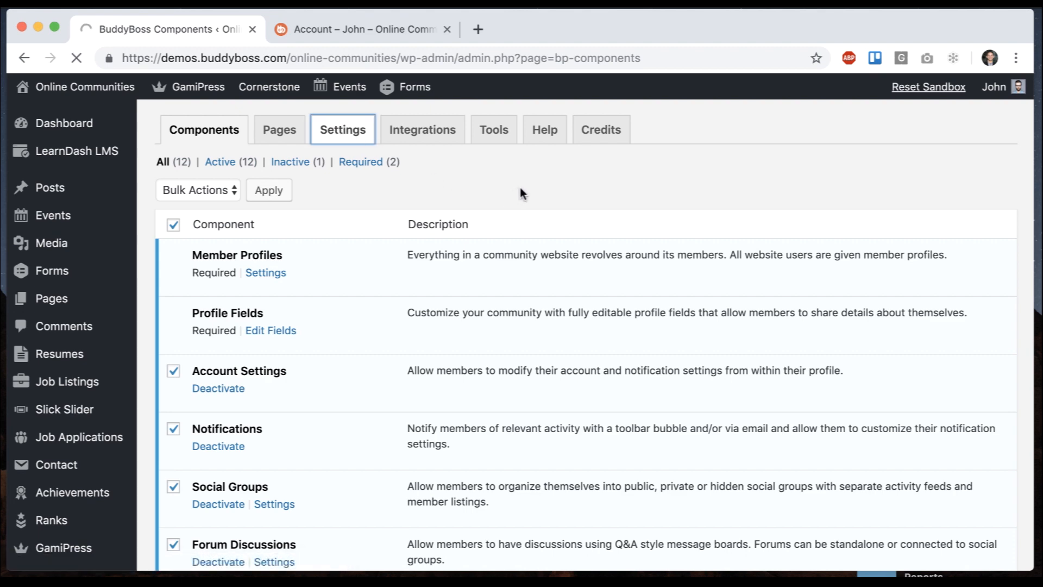
click(342, 129)
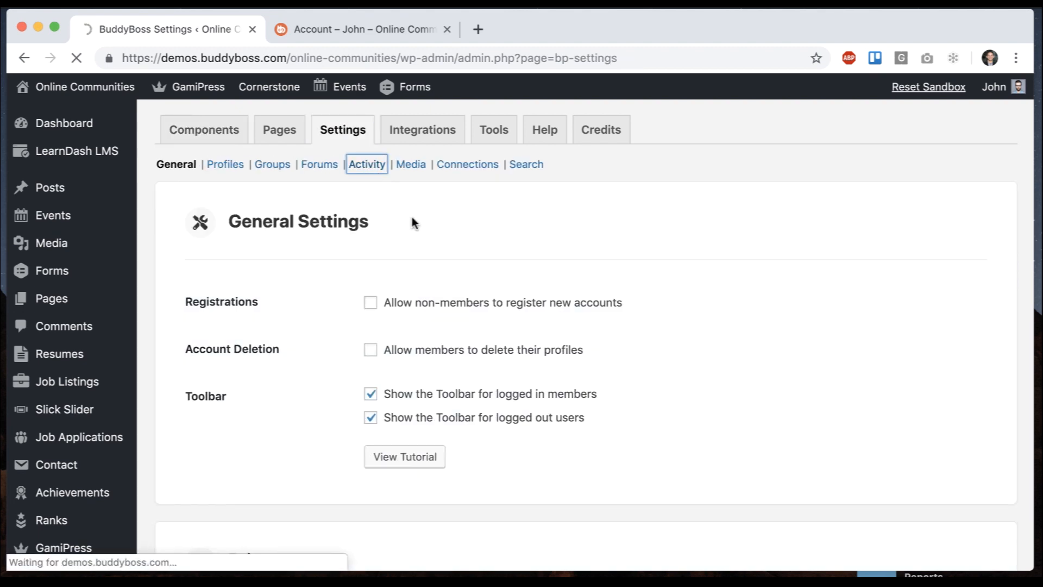
click(365, 164)
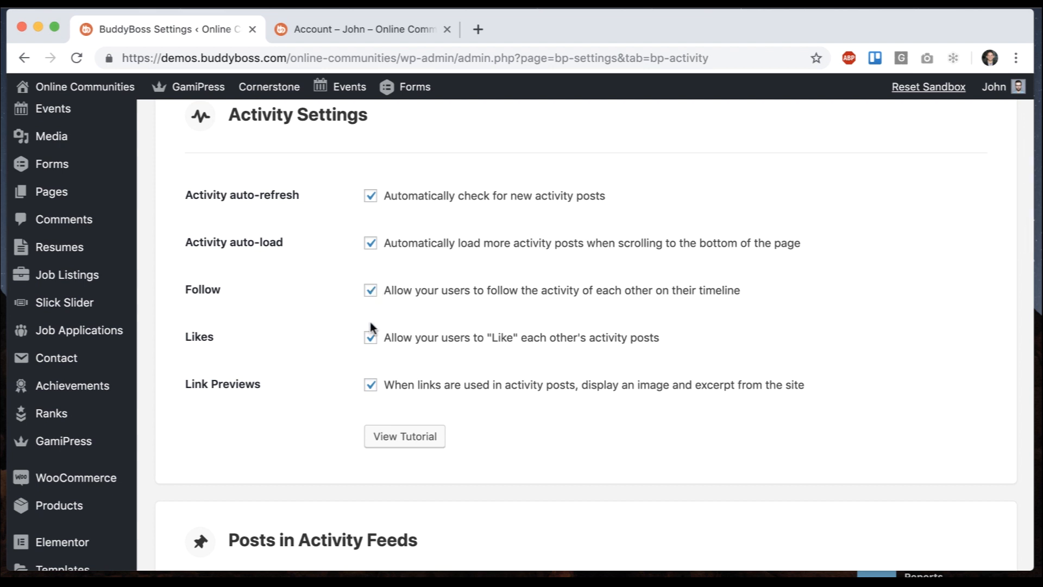
scroll(down, 3)
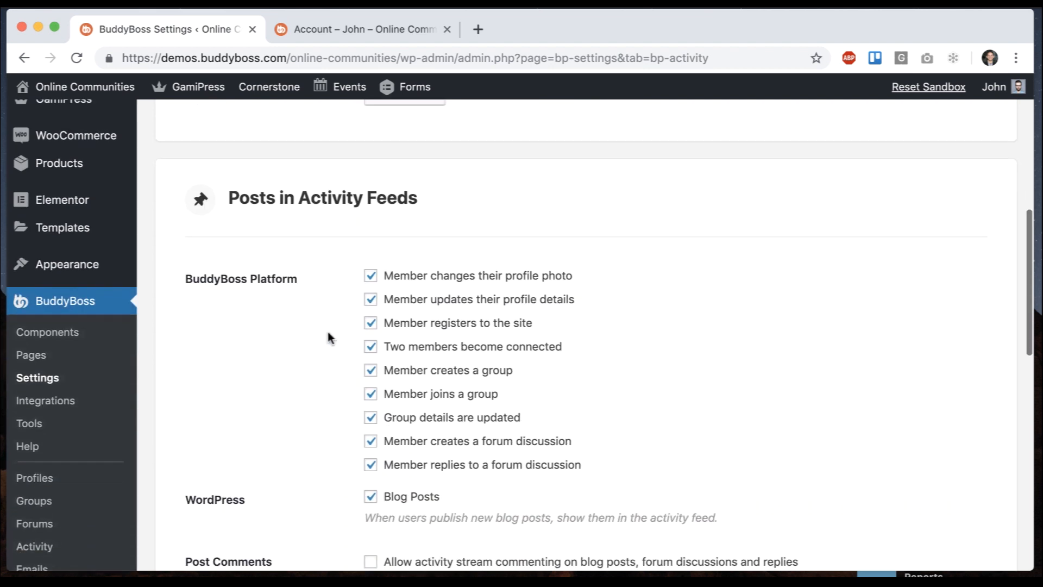
scroll(down, 3)
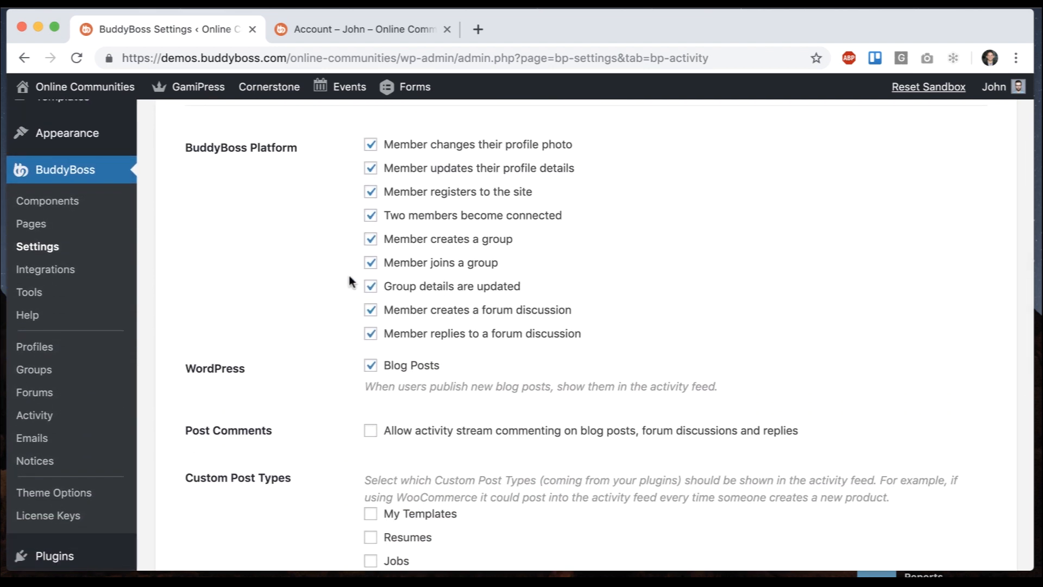
mouse_move(333, 262)
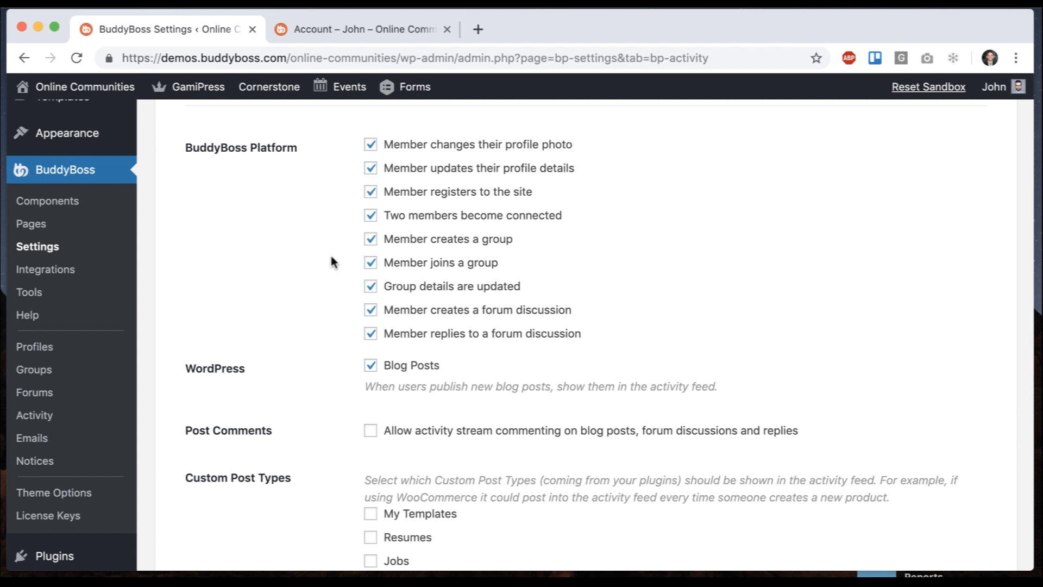
scroll(down, 3)
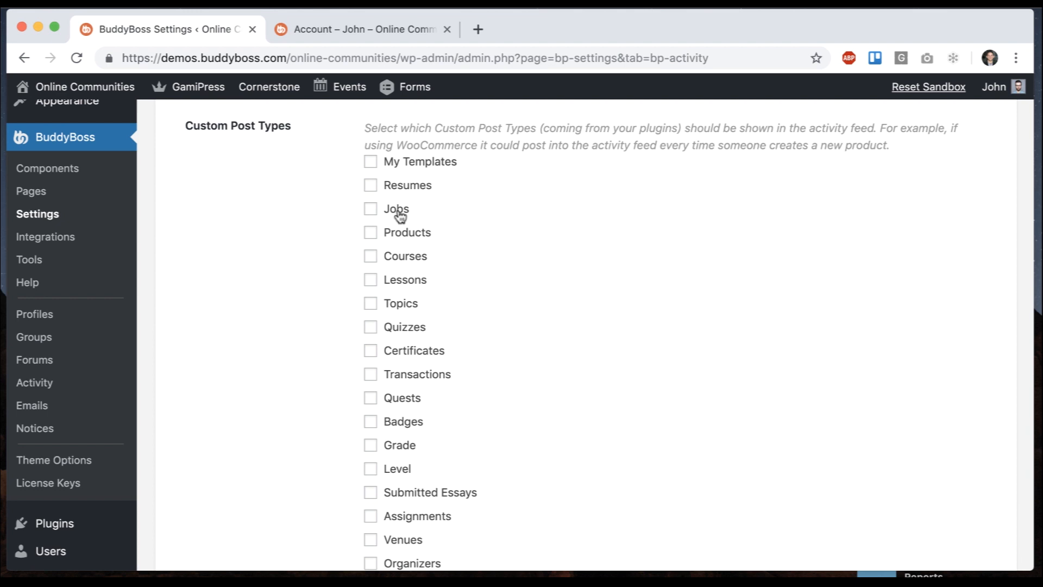
Step: Enable the Jobs custom post type for the activity feed
click(370, 208)
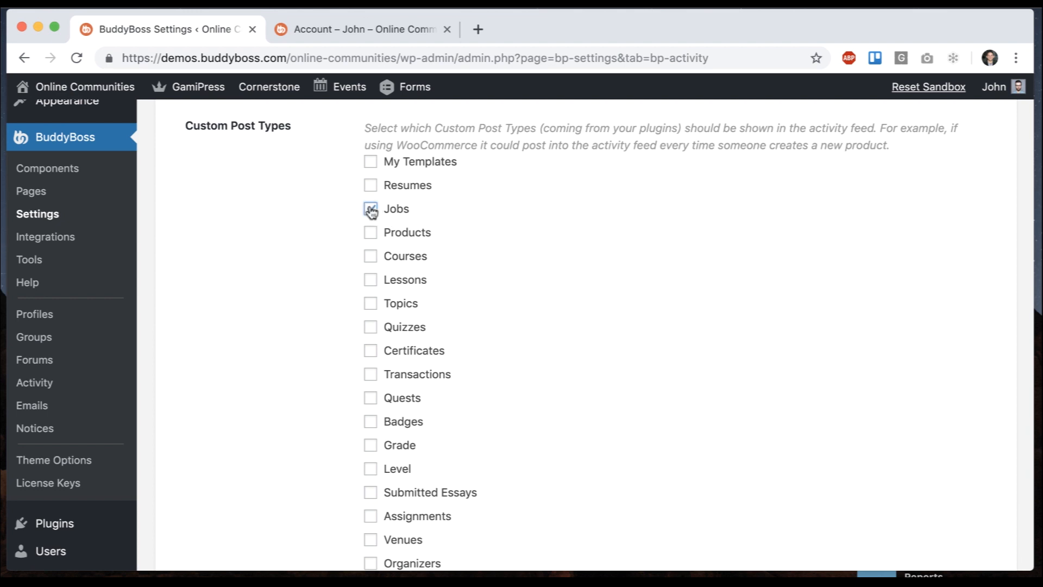
scroll(down, 3)
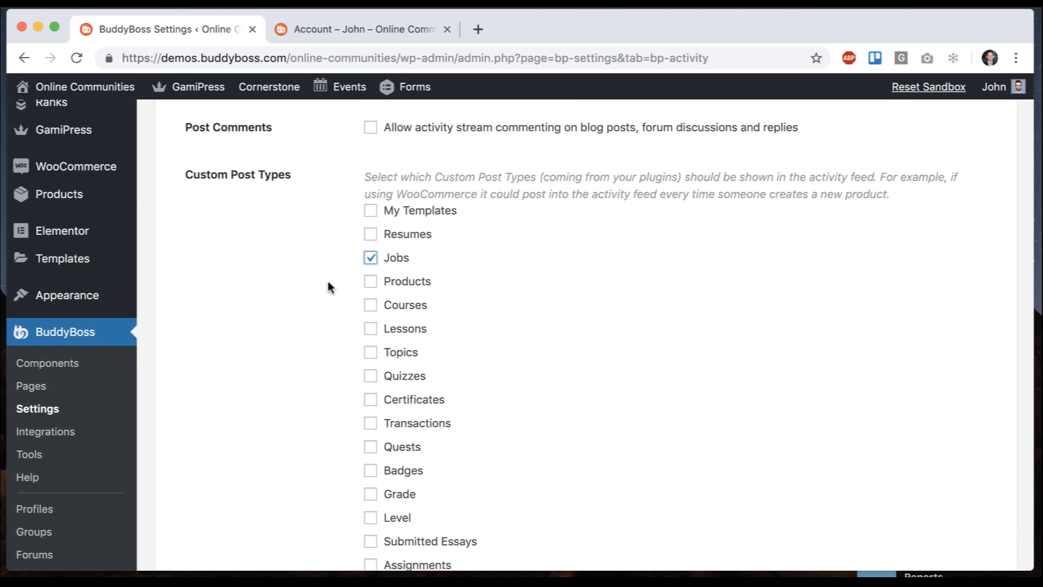
scroll(down, 3)
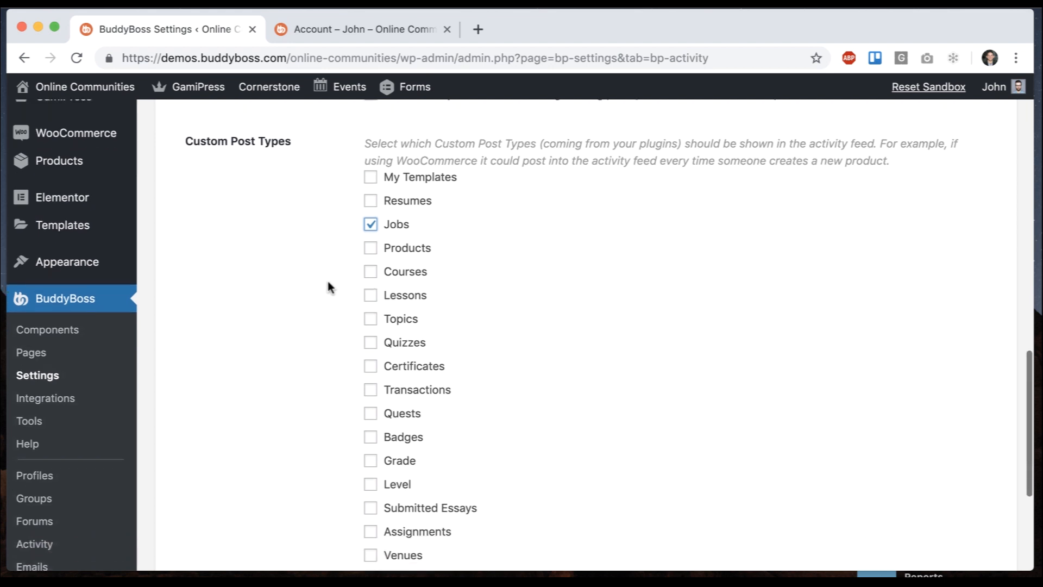
scroll(down, 3)
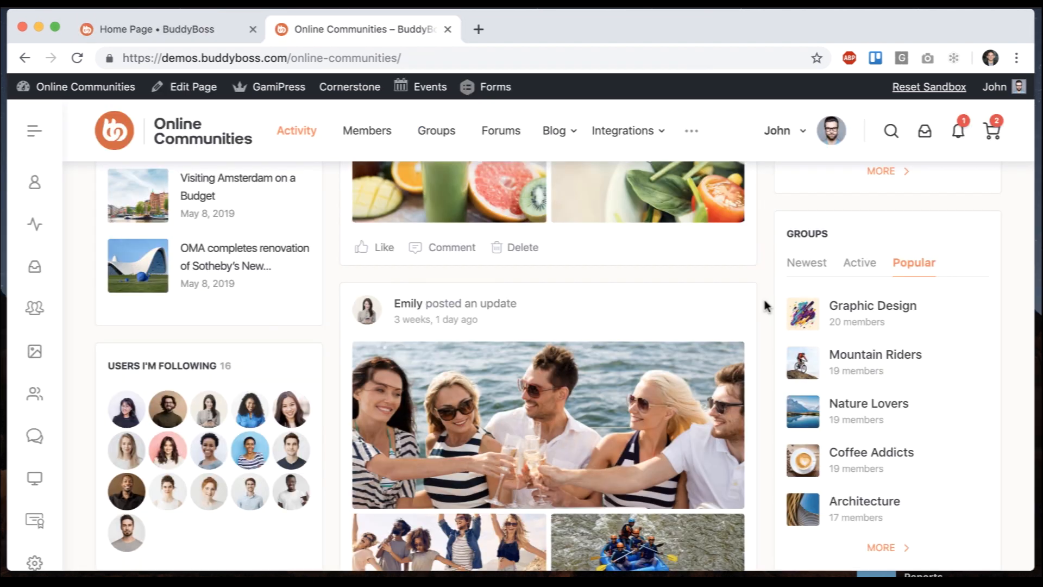
Step: Scroll the Activity feed and close the enlarged mountain photo
scroll(down, 3)
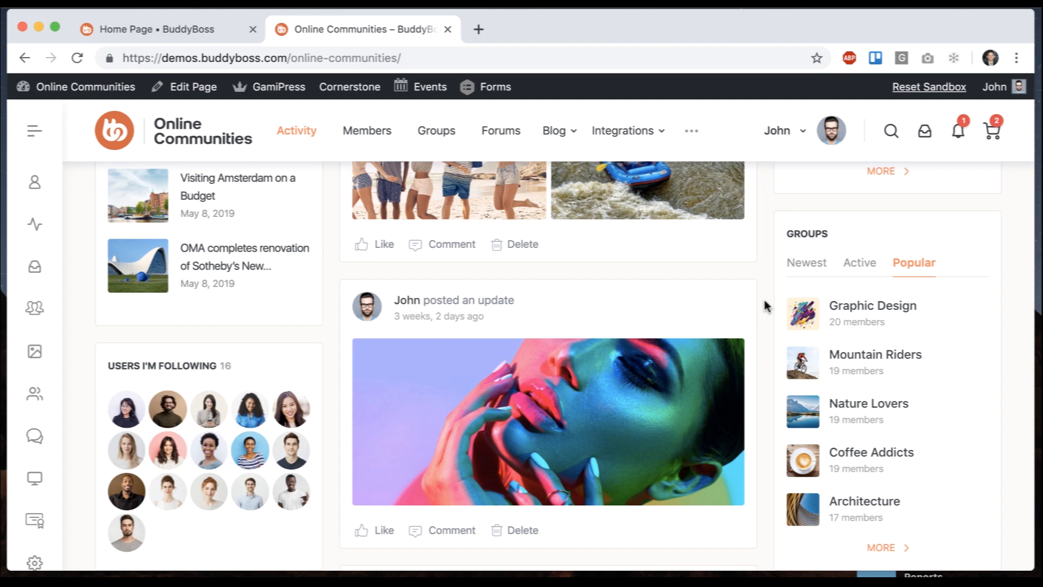
scroll(down, 3)
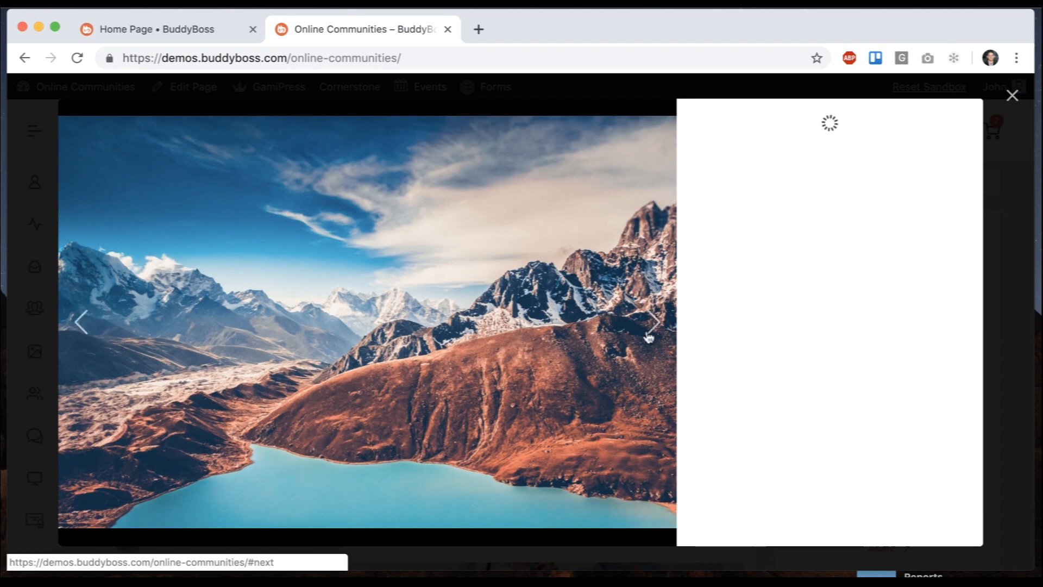
click(1011, 95)
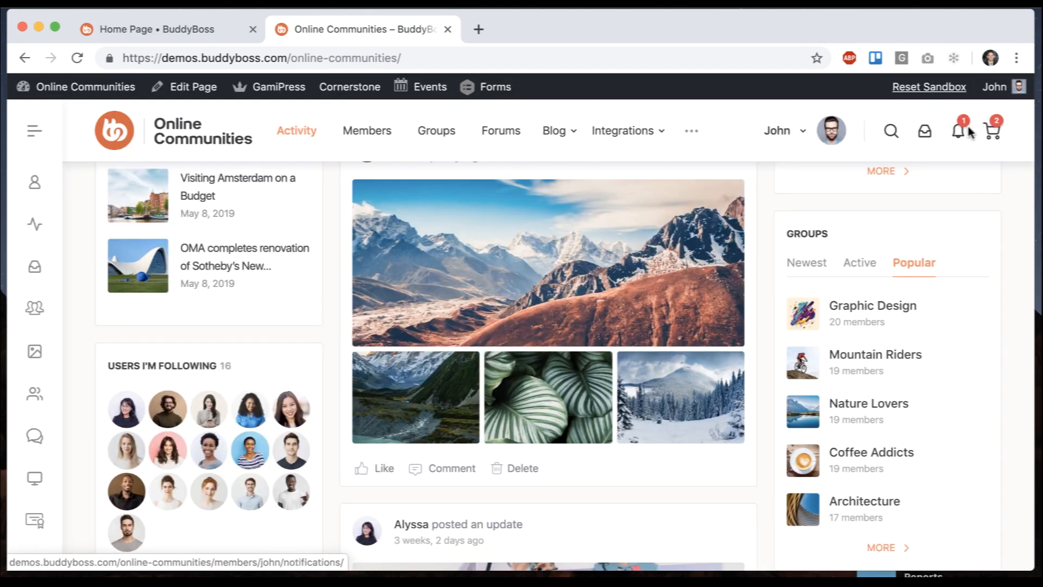
Step: Open John's Messages inbox and start a blank new message
click(924, 131)
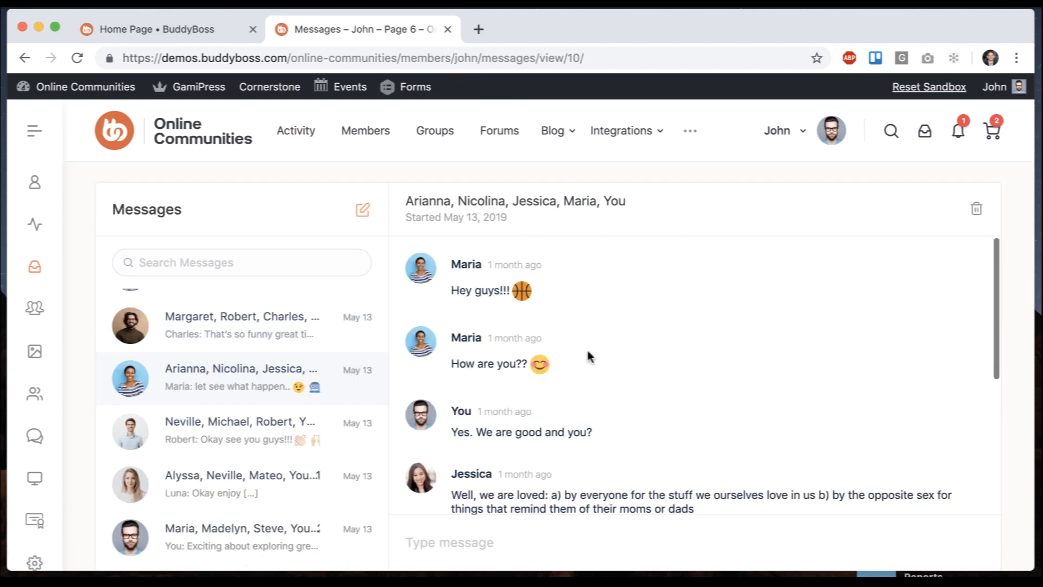
click(362, 208)
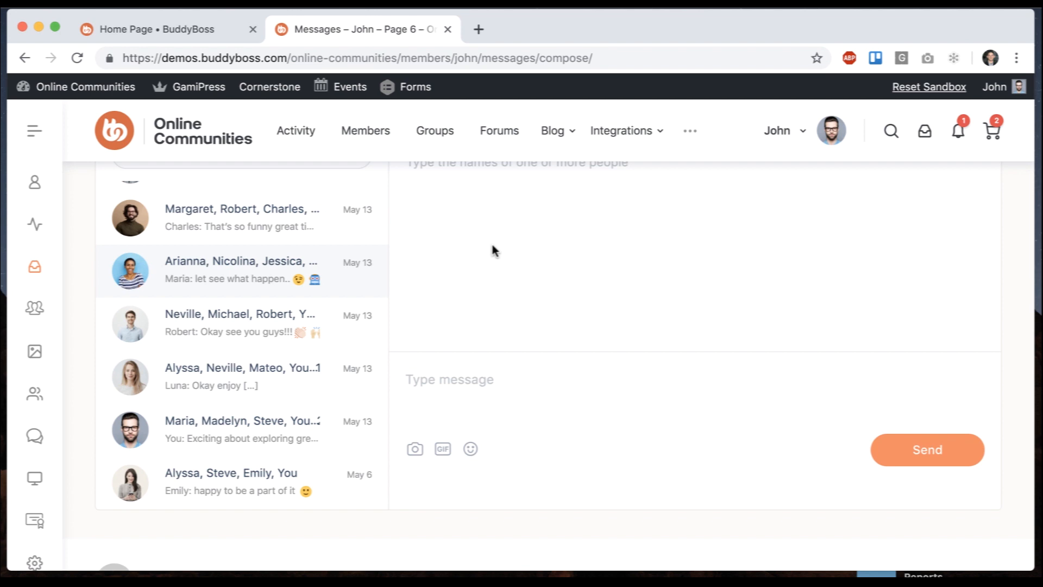
mouse_move(250, 429)
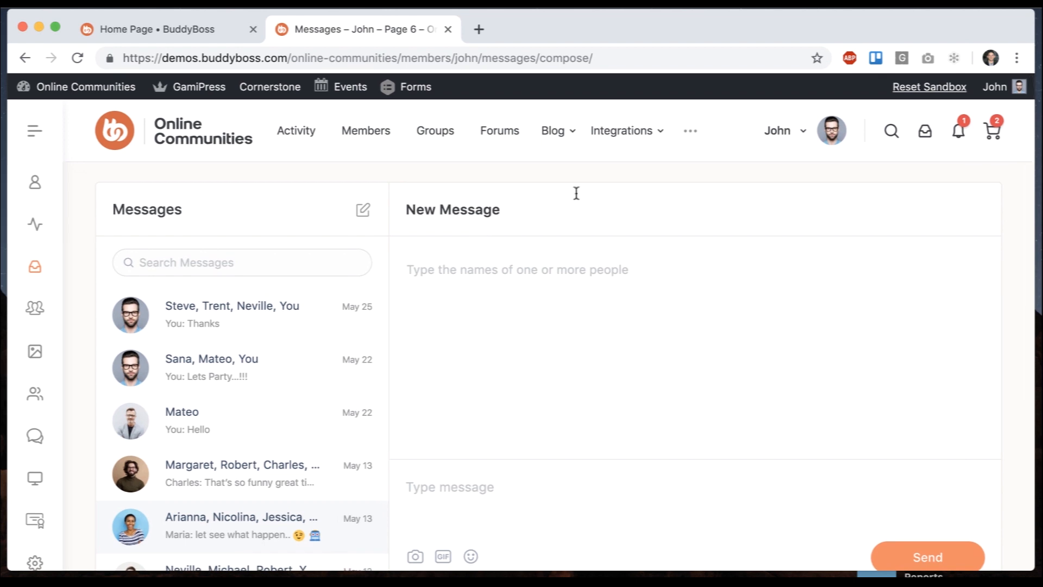
Step: Open the installed Themes page from the admin bar in a new tab
click(75, 86)
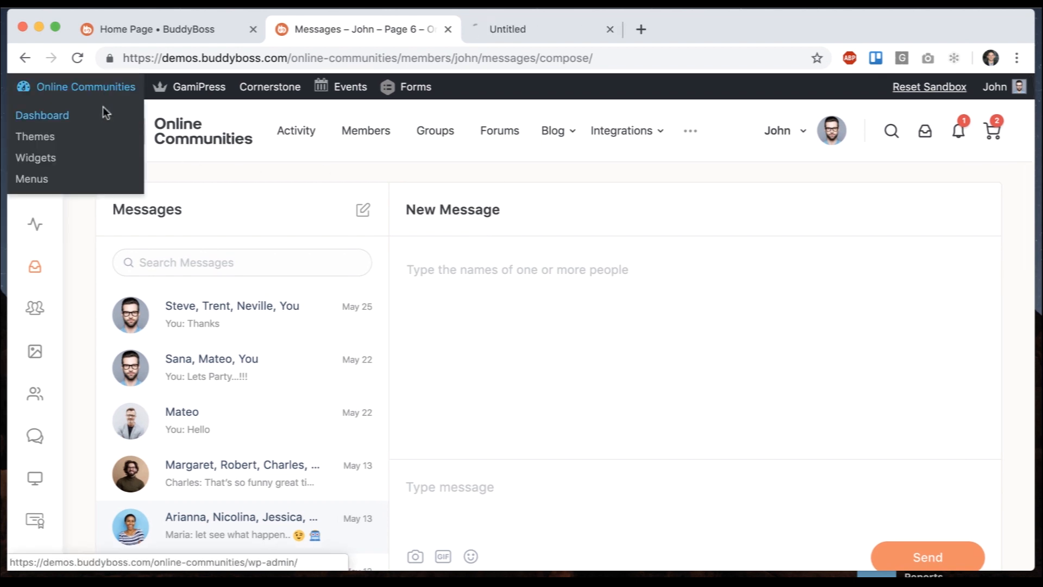
click(35, 136)
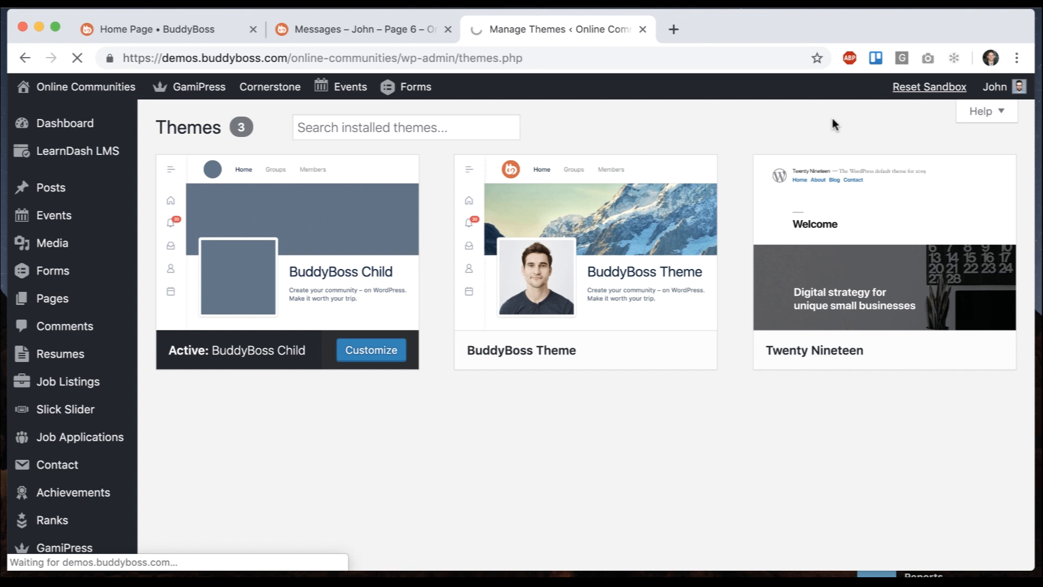
click(359, 29)
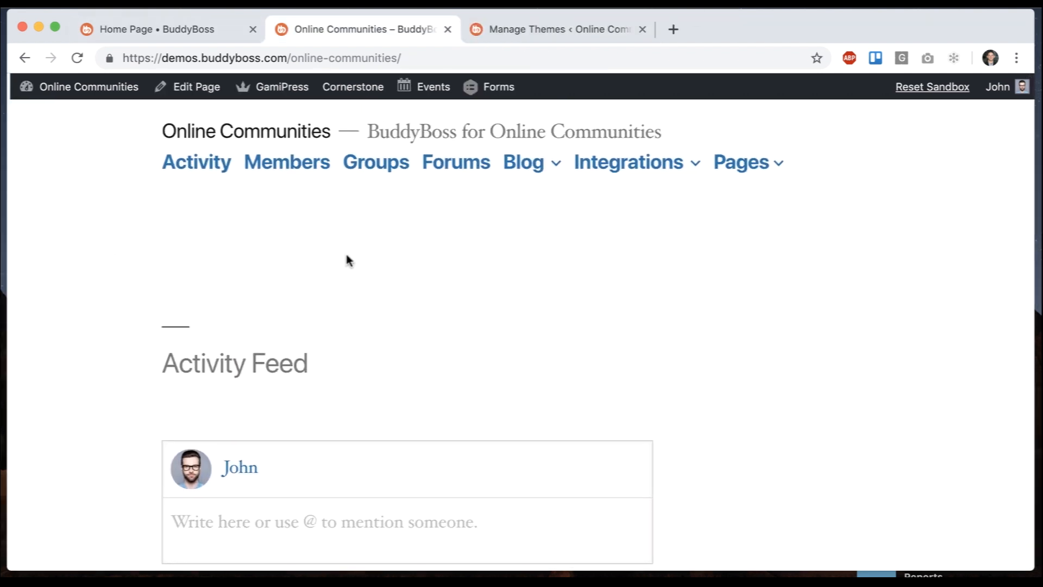
Step: Scroll through the plain-styled Activity Feed posts under the default theme
scroll(down, 3)
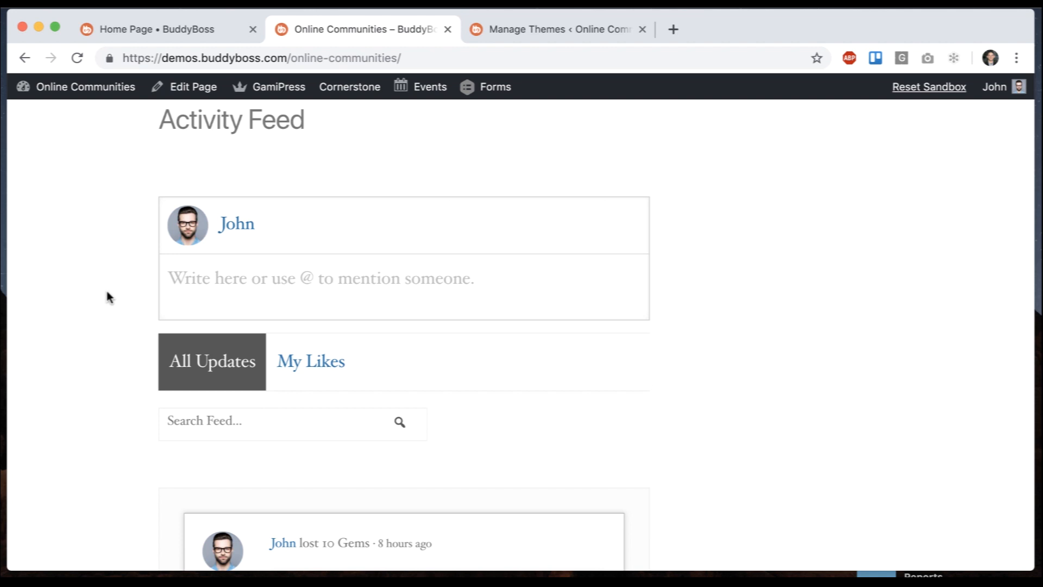
scroll(down, 3)
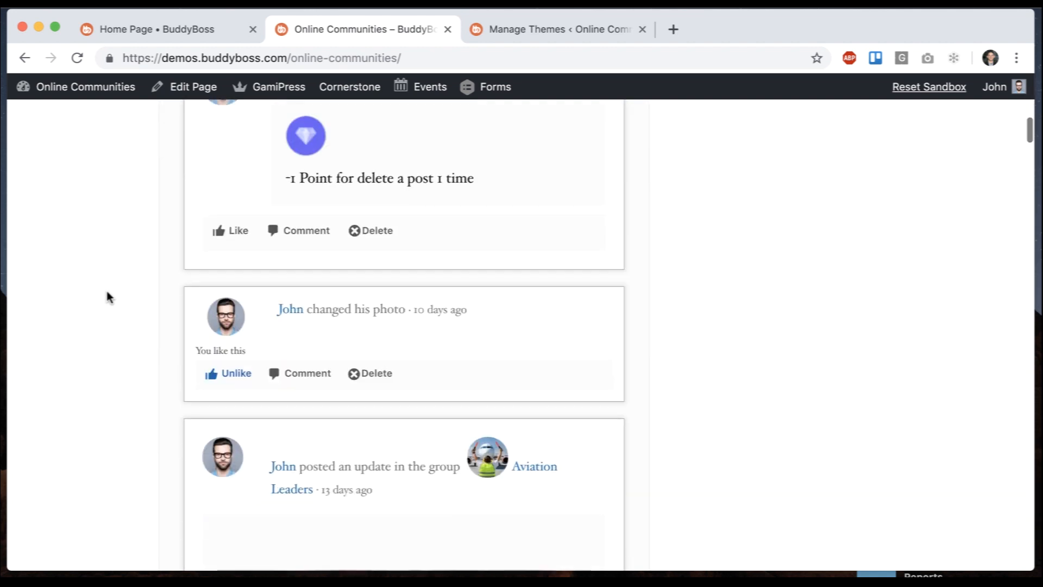
scroll(down, 3)
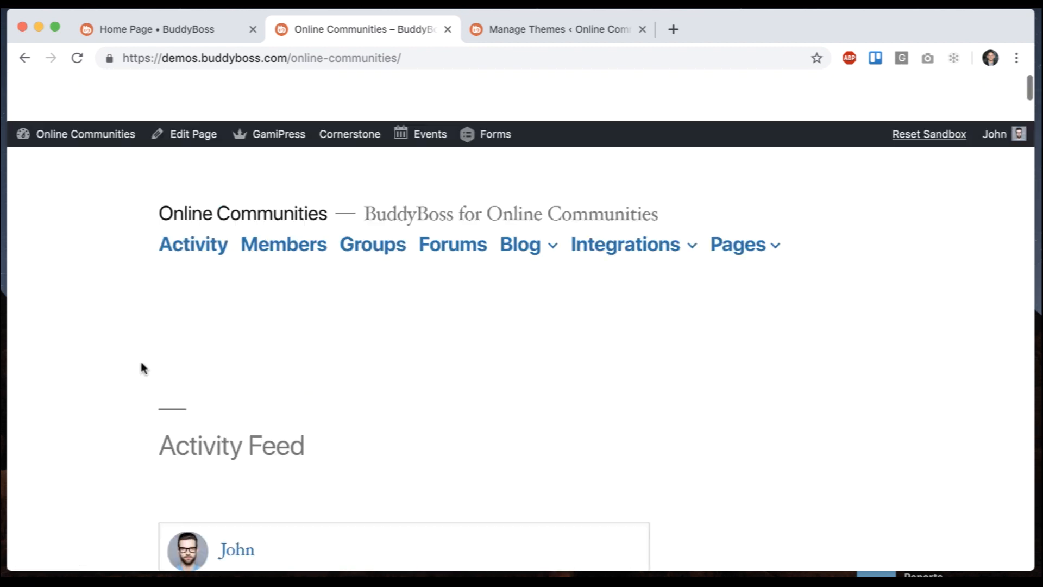
click(373, 244)
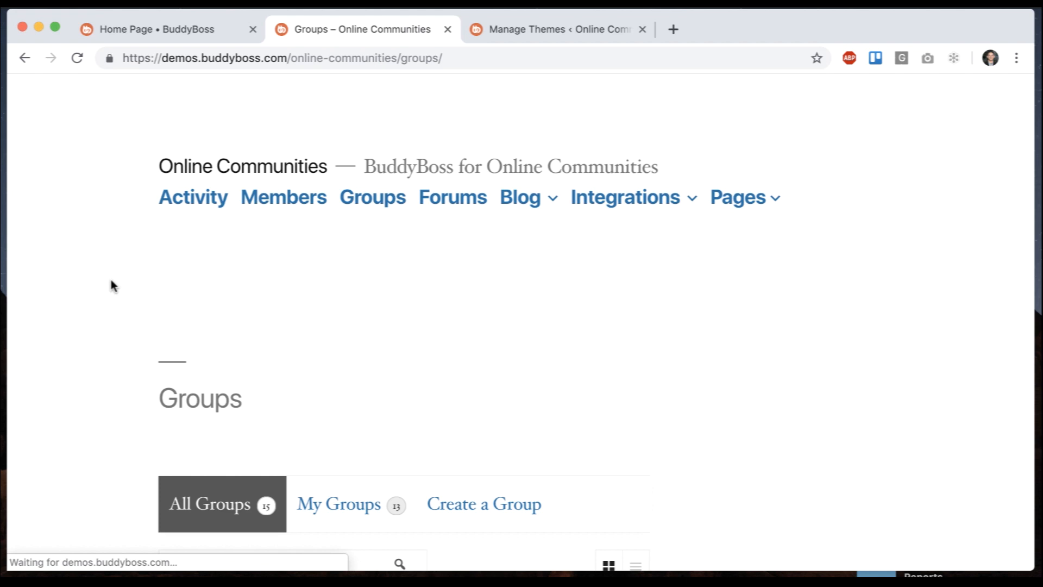
scroll(down, 3)
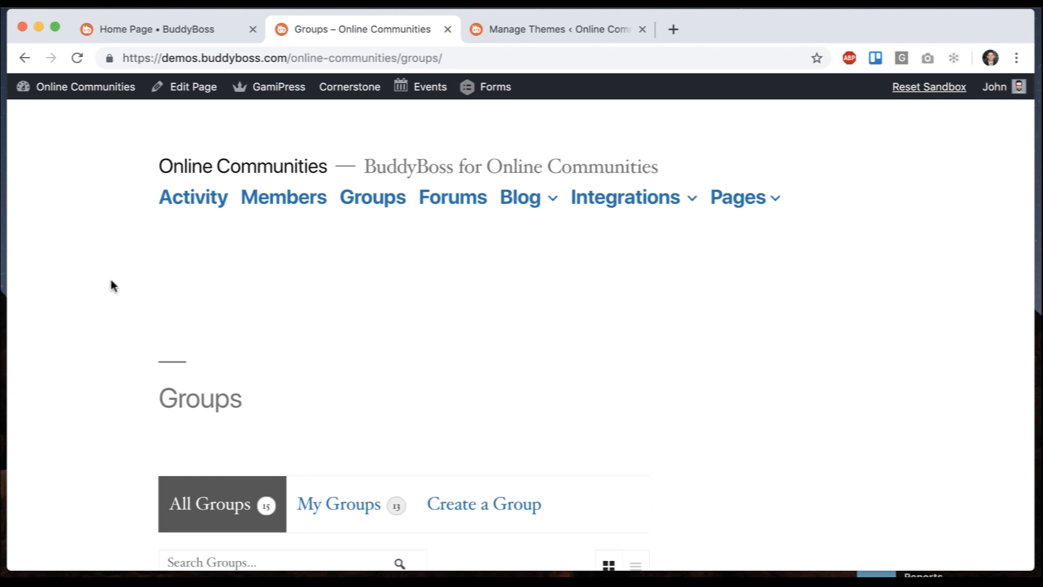
scroll(down, 3)
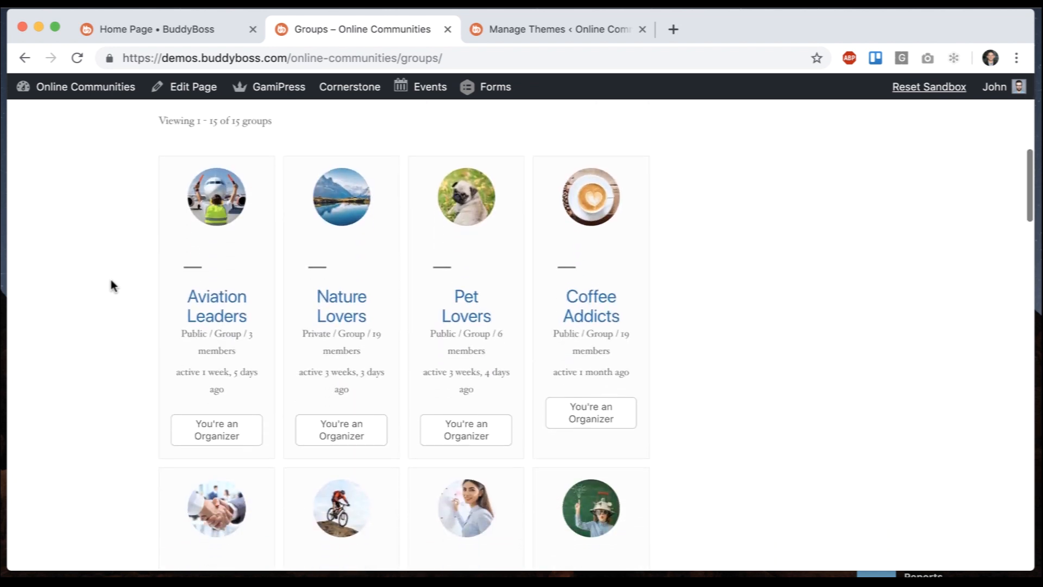
scroll(down, 3)
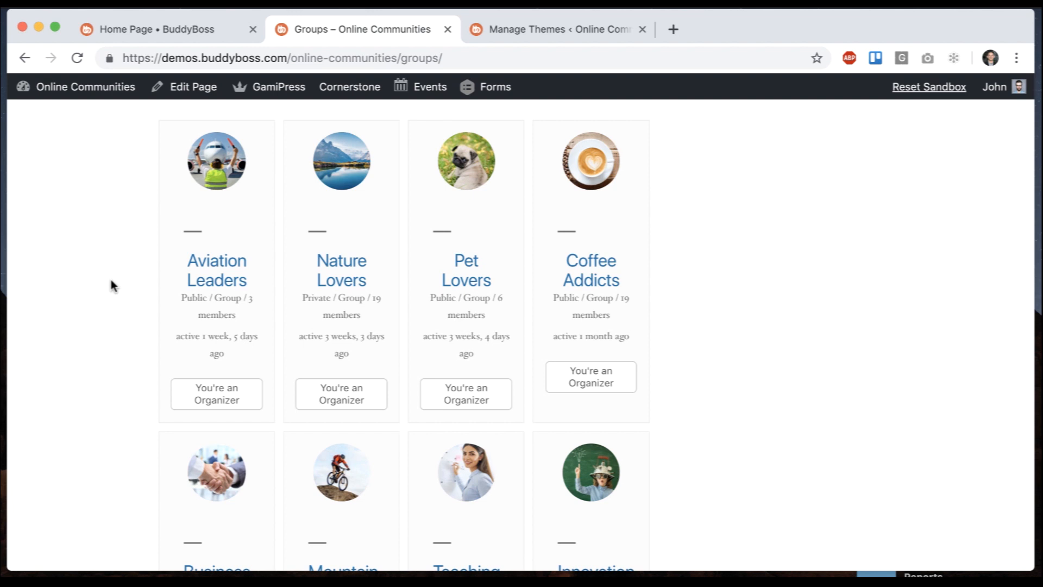
mouse_move(193, 87)
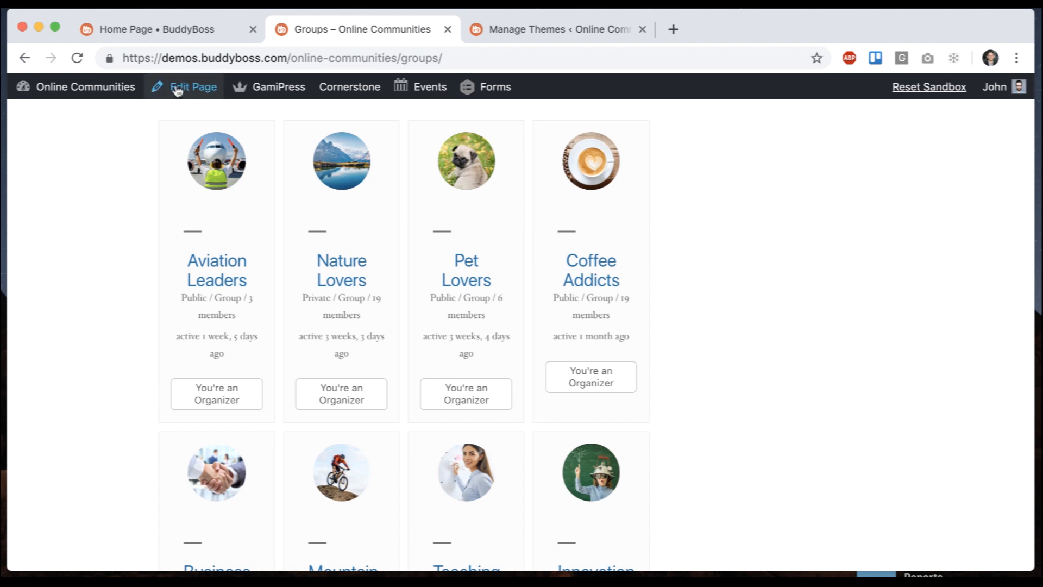
mouse_move(122, 169)
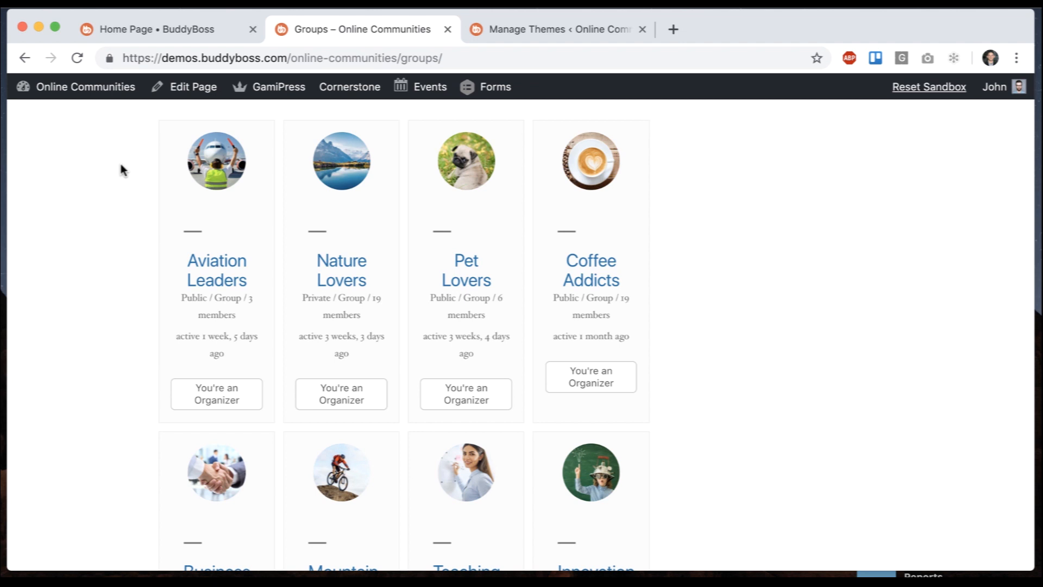
mouse_move(673, 184)
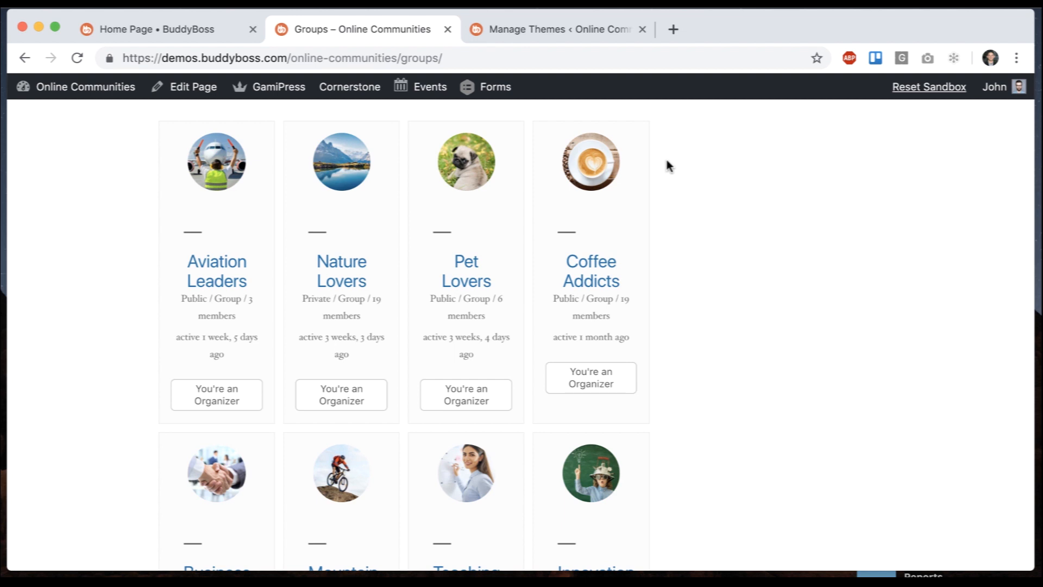
scroll(down, 3)
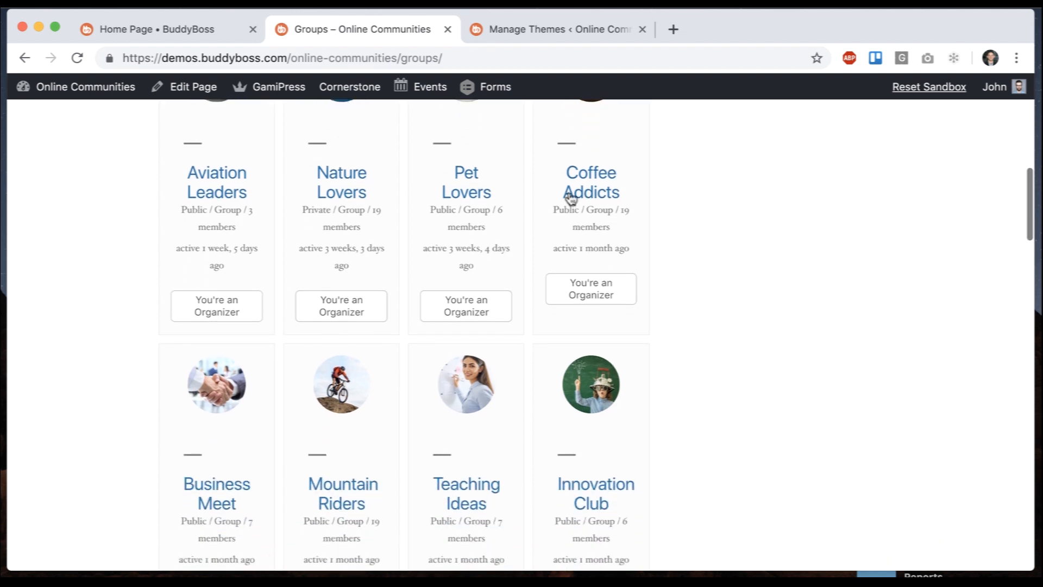
scroll(down, 3)
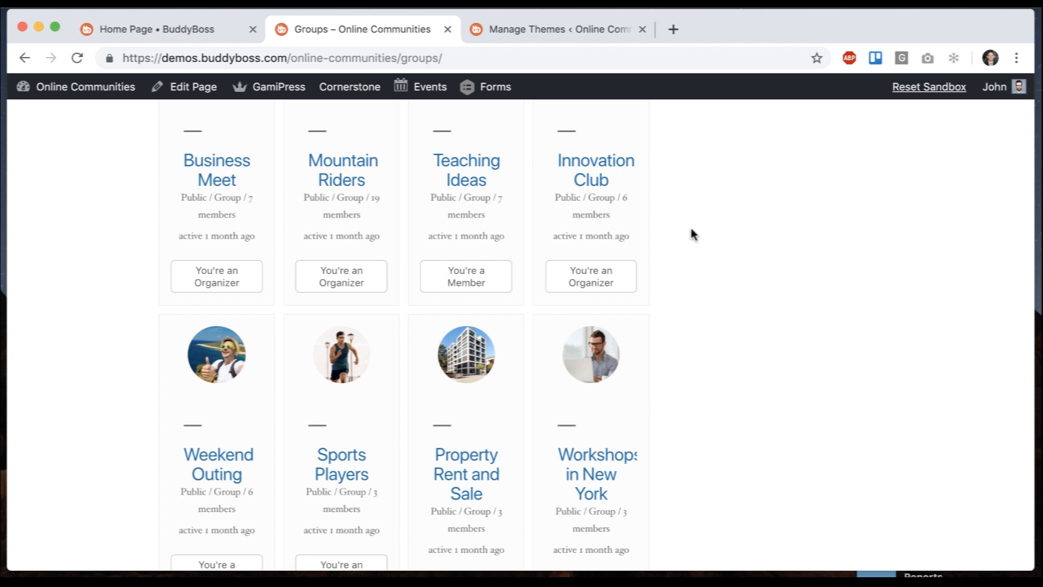
Step: Activate BuddyBoss Theme, reload the Groups page to see it, then view buddyboss.com
click(557, 29)
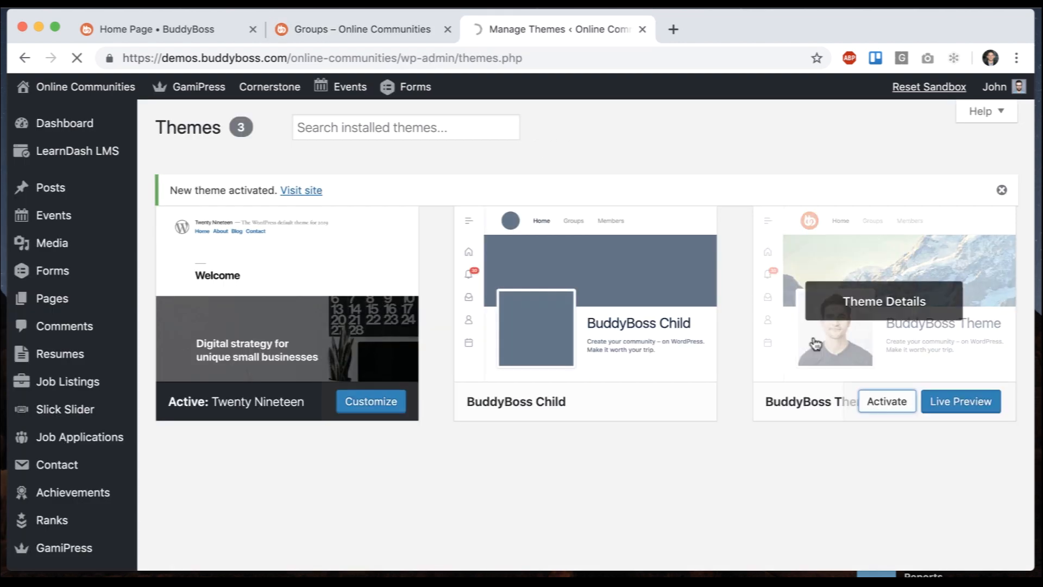
click(359, 29)
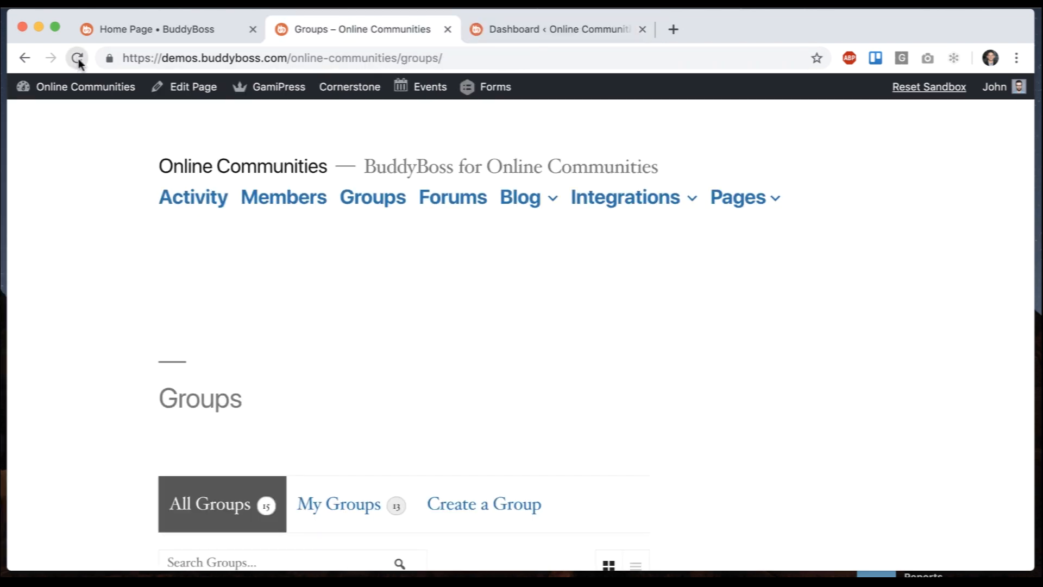
click(77, 58)
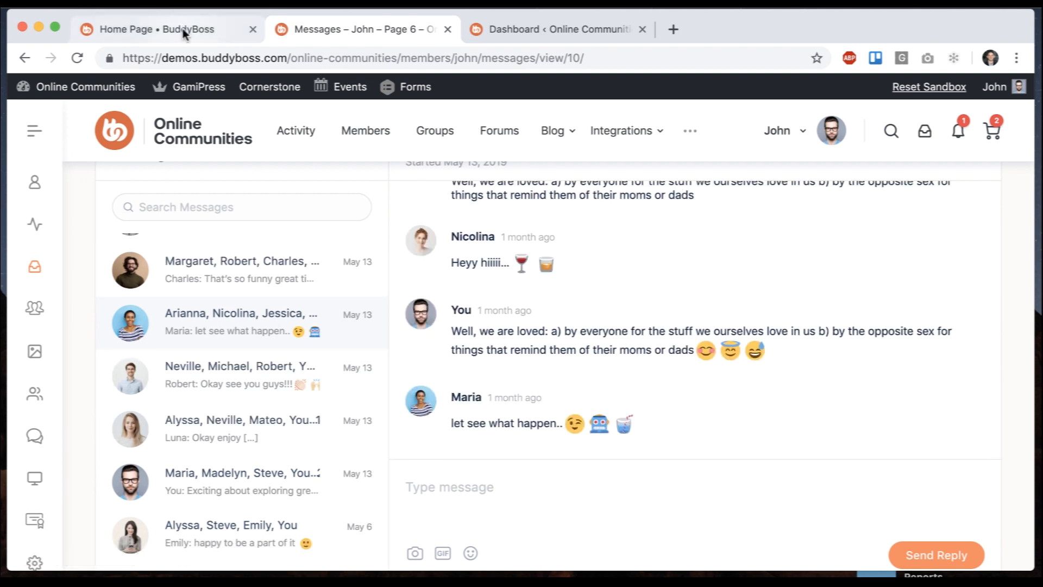
mouse_move(166, 29)
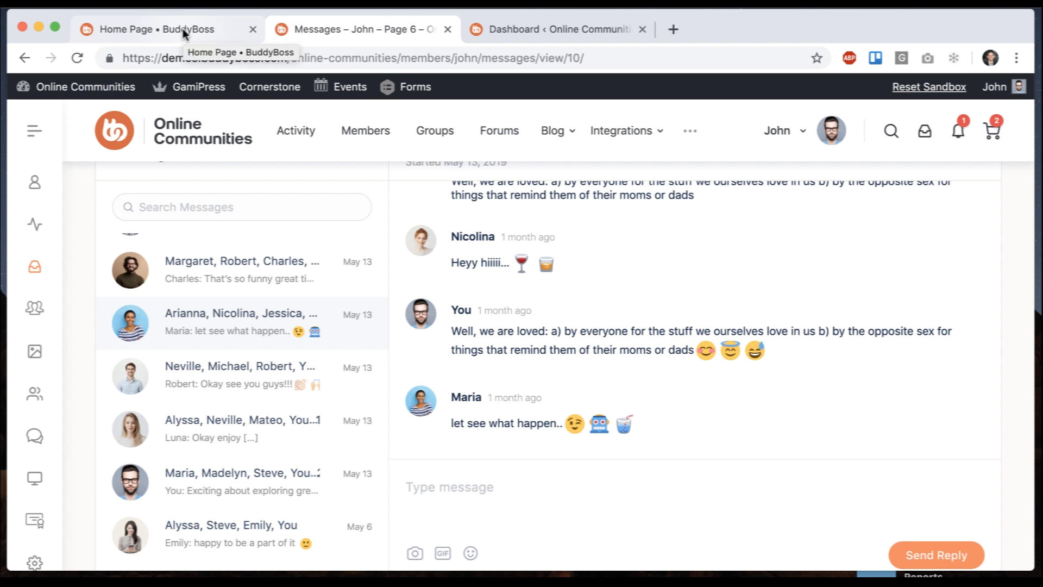
click(153, 28)
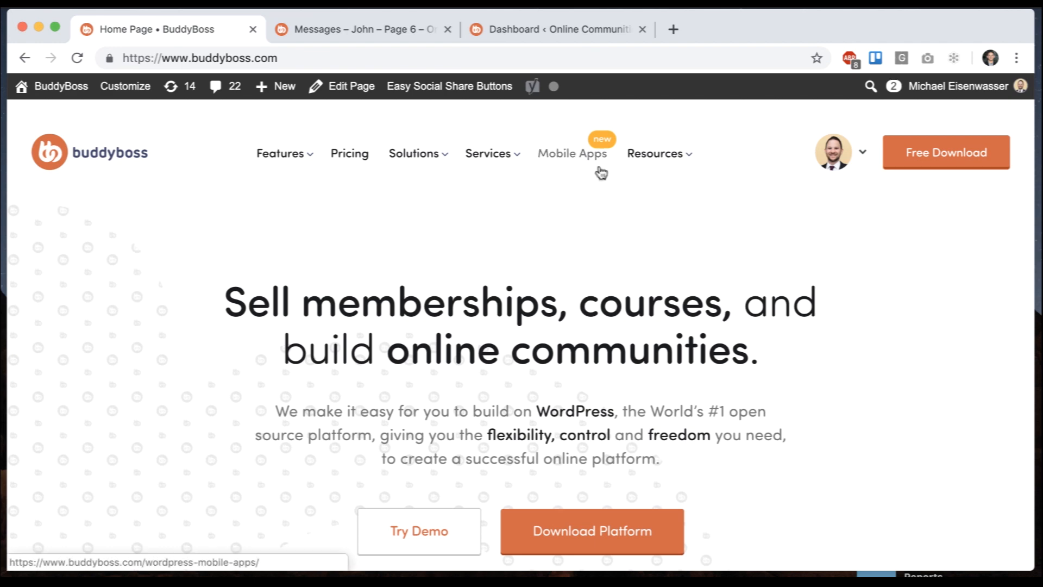
Step: Browse the Essential, Pro, Done for you and VIP pricing plans, briefly checking the AppBoss site
click(349, 154)
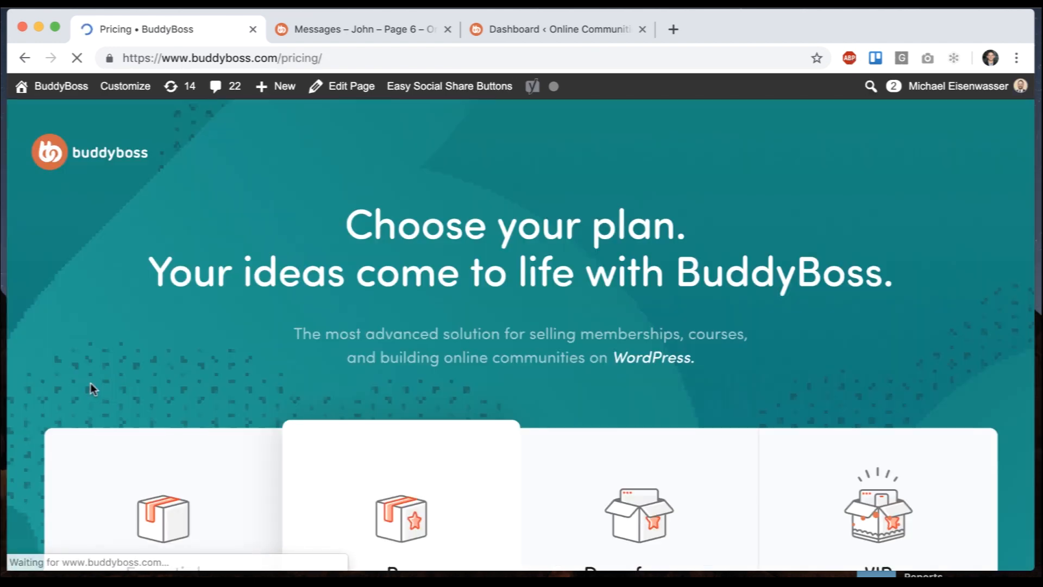
scroll(down, 3)
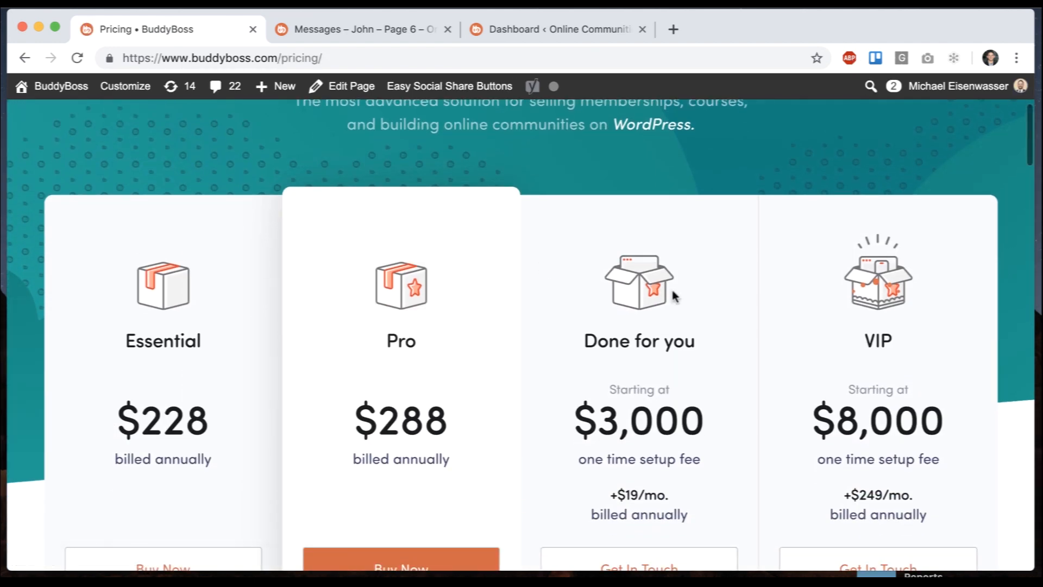
scroll(down, 3)
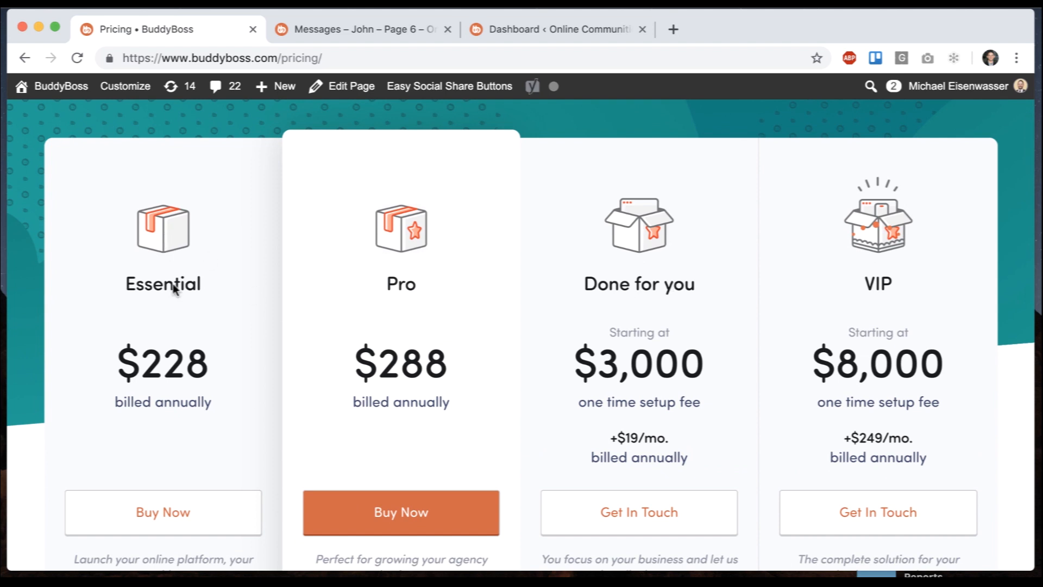
scroll(down, 3)
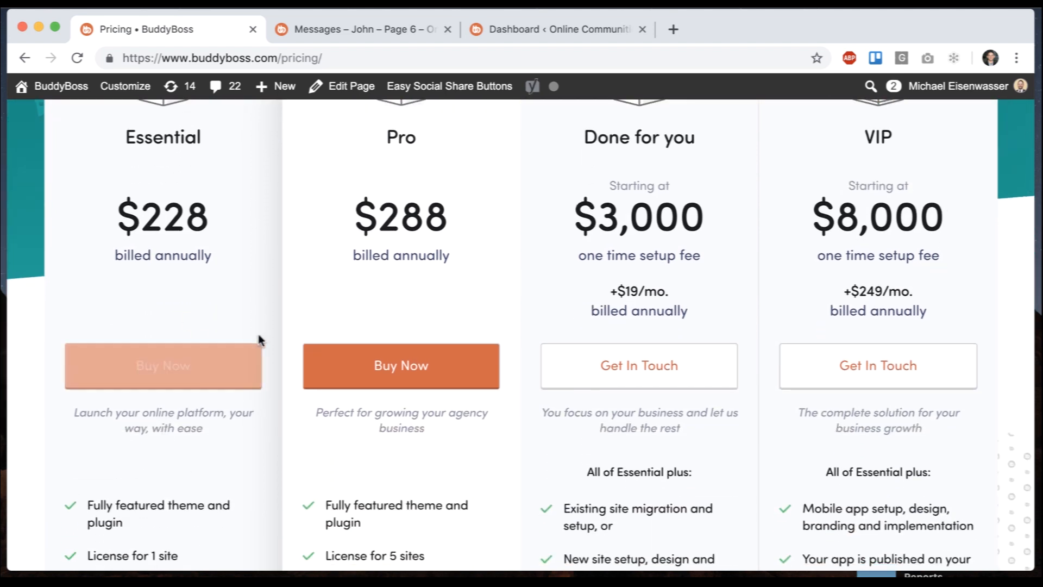
scroll(down, 3)
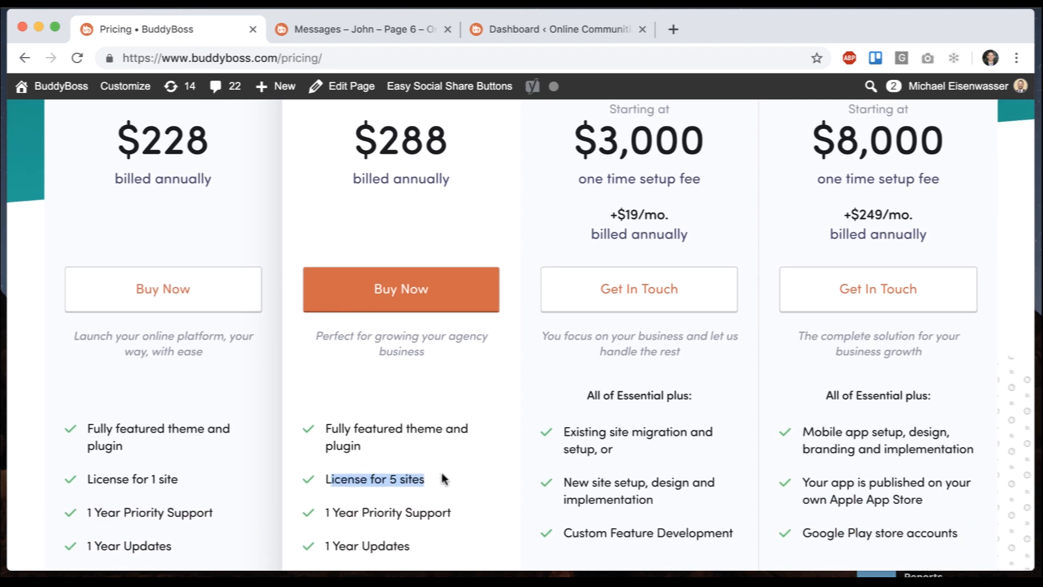
scroll(down, 3)
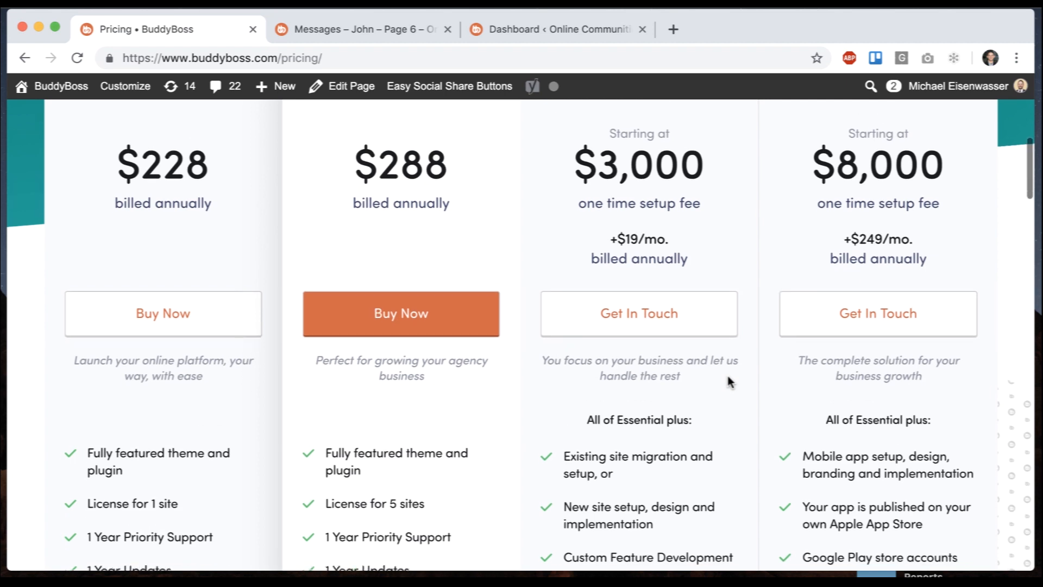
scroll(down, 3)
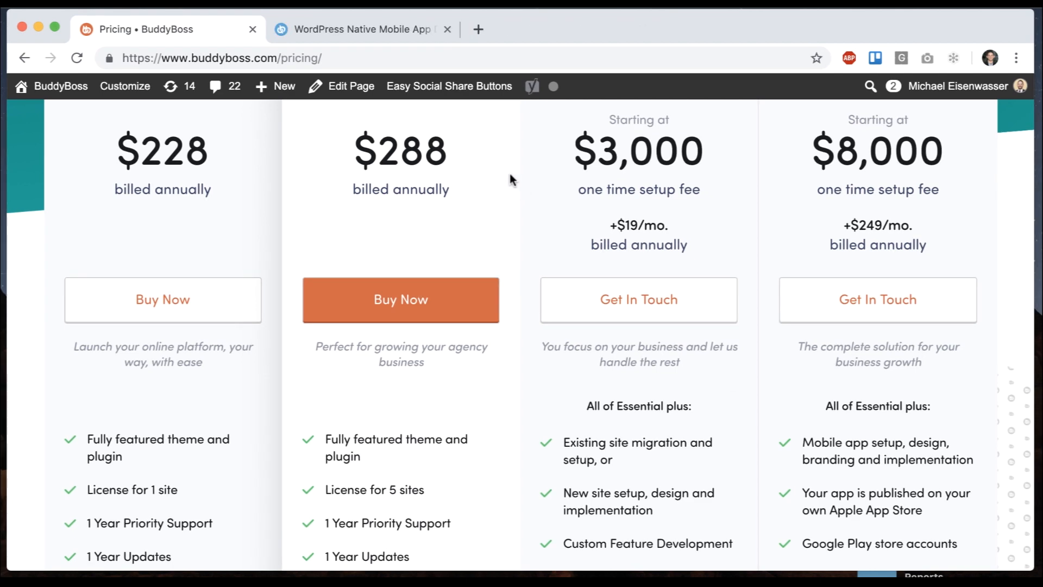
click(362, 30)
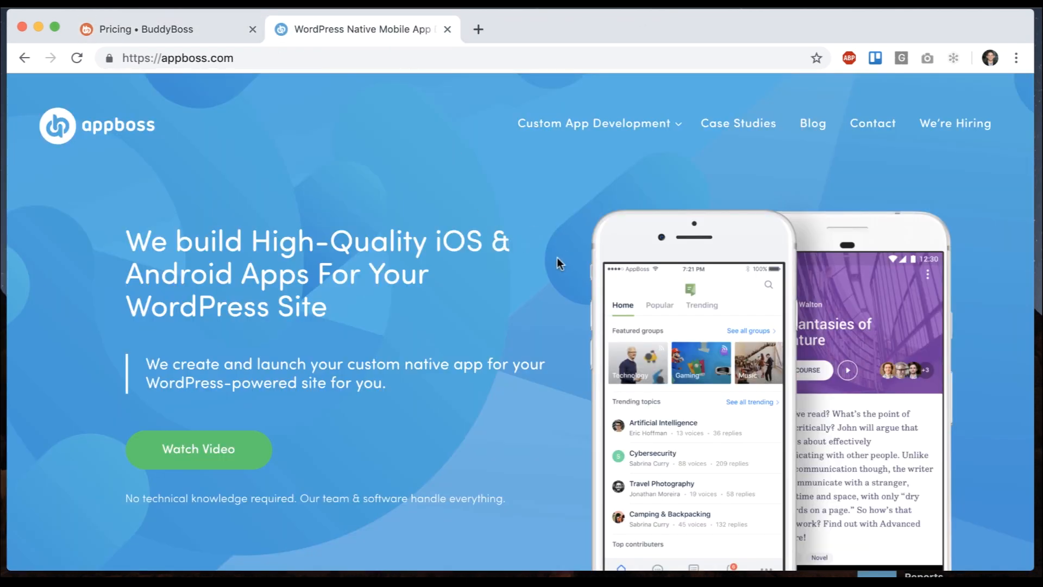
click(154, 28)
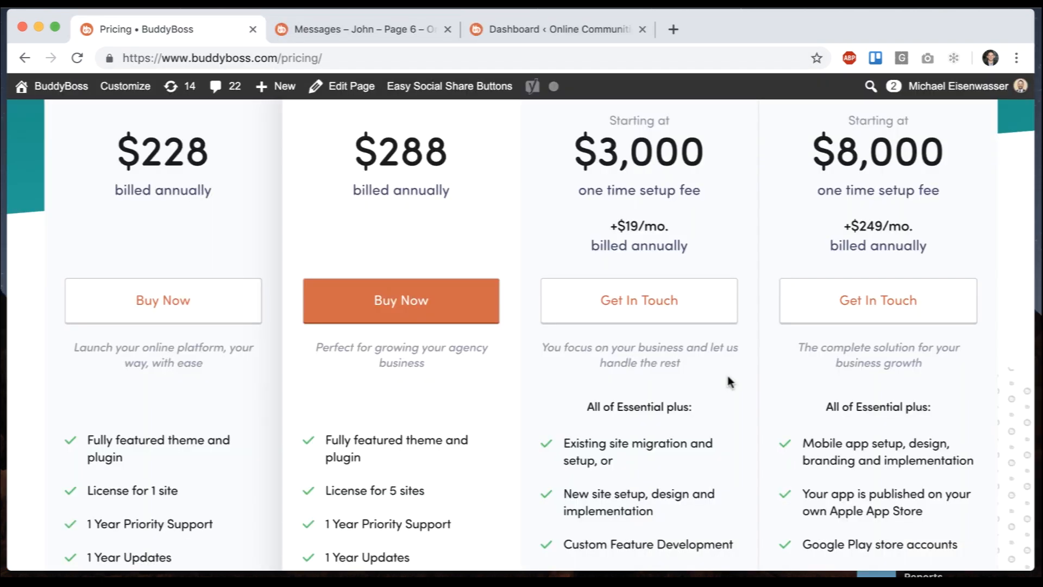
scroll(down, 3)
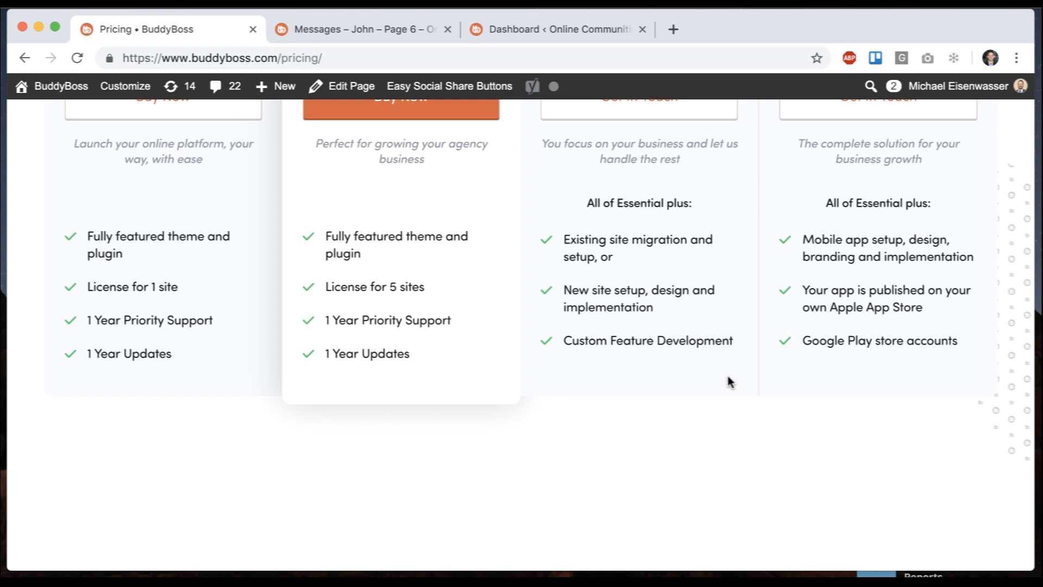
scroll(down, 3)
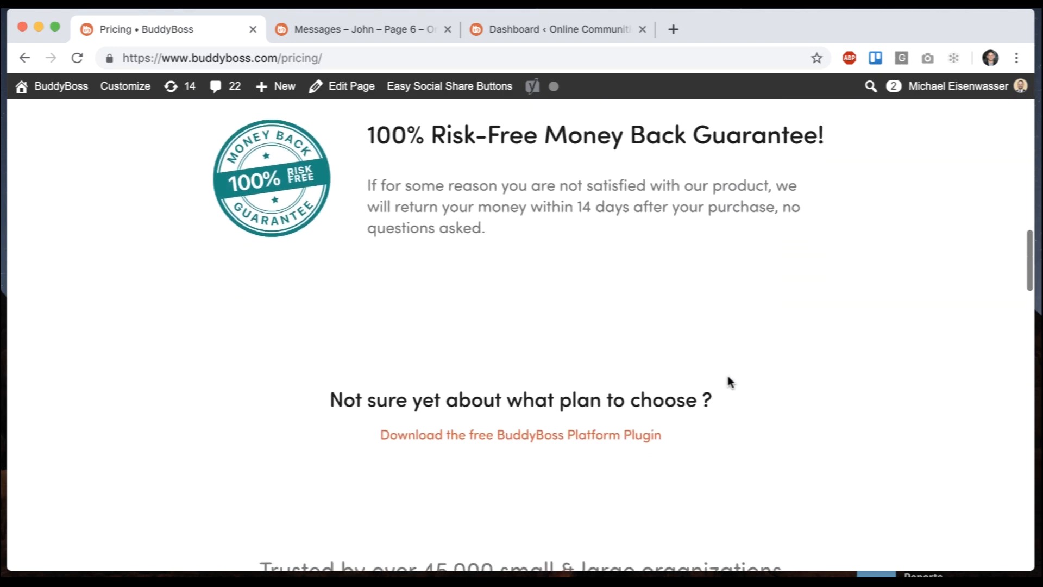
click(521, 435)
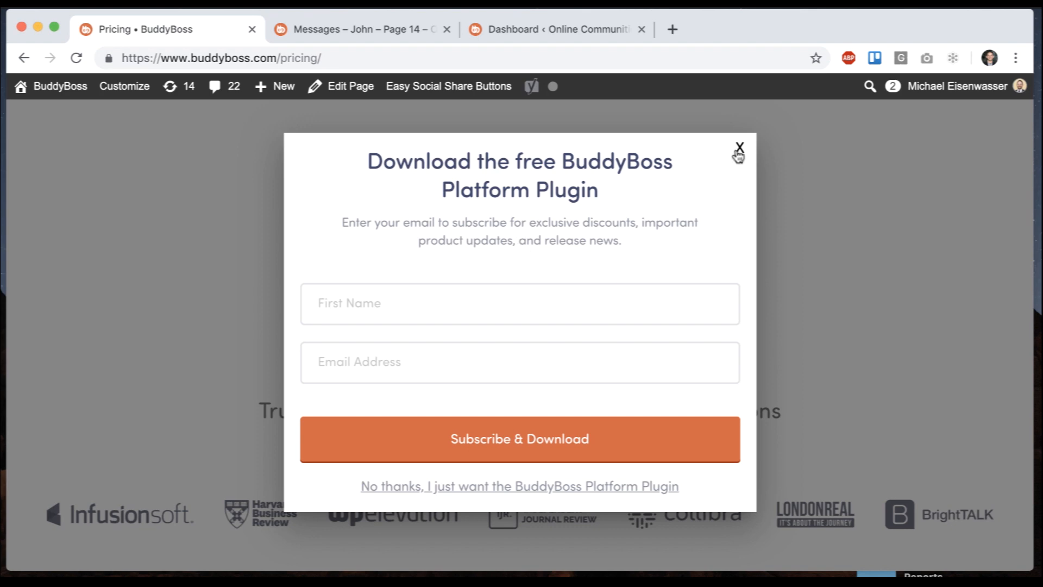
click(738, 146)
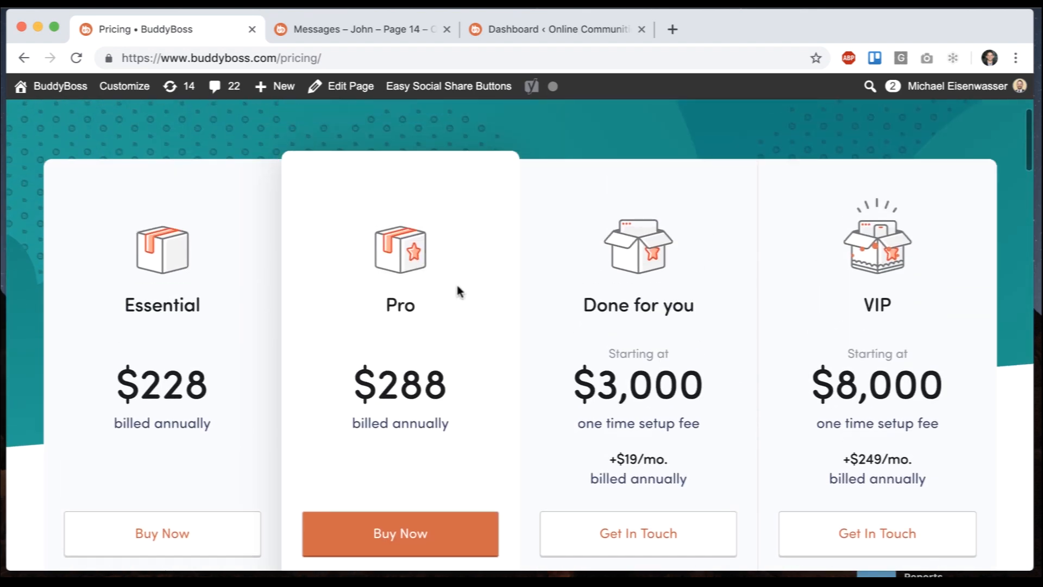